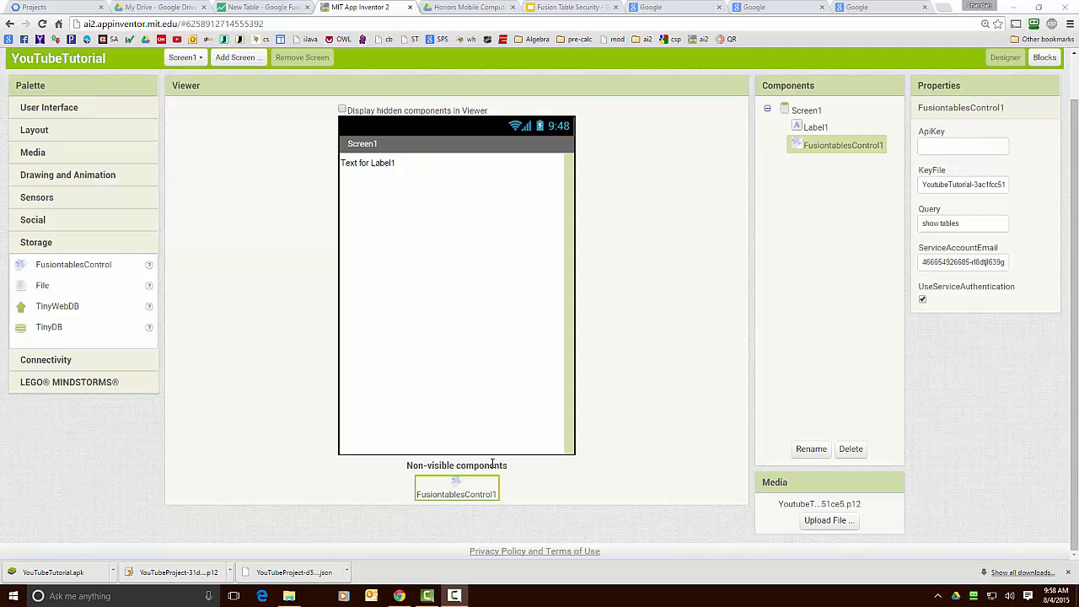
pyautogui.moveTo(480, 490)
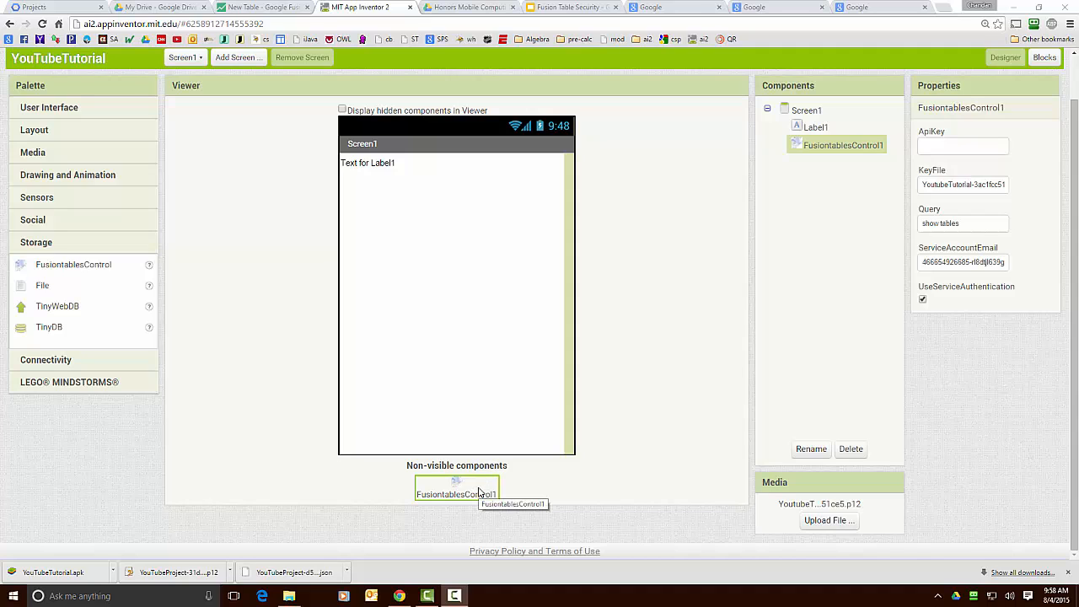
pyautogui.moveTo(410, 336)
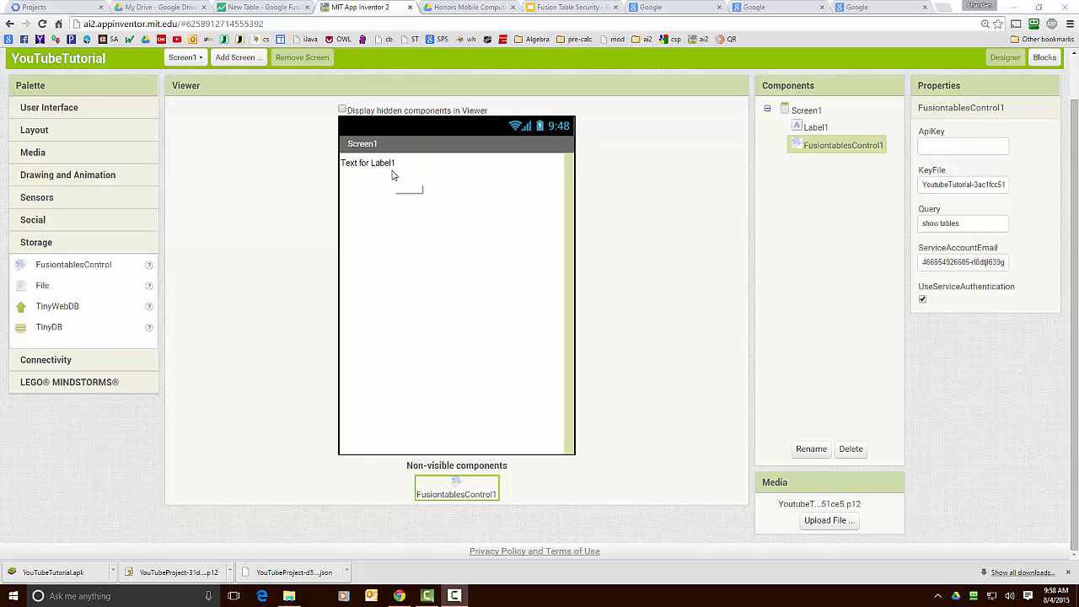
# Step: Switch to the Blocks editor to view the code that loads table rows into Label1
pyautogui.click(1045, 58)
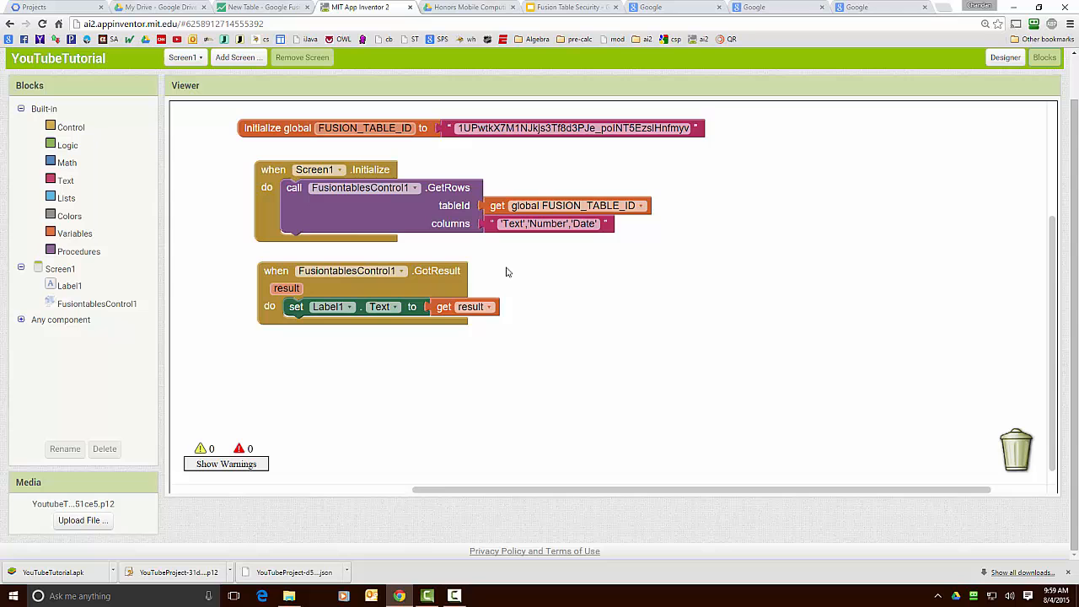
pyautogui.moveTo(419, 151)
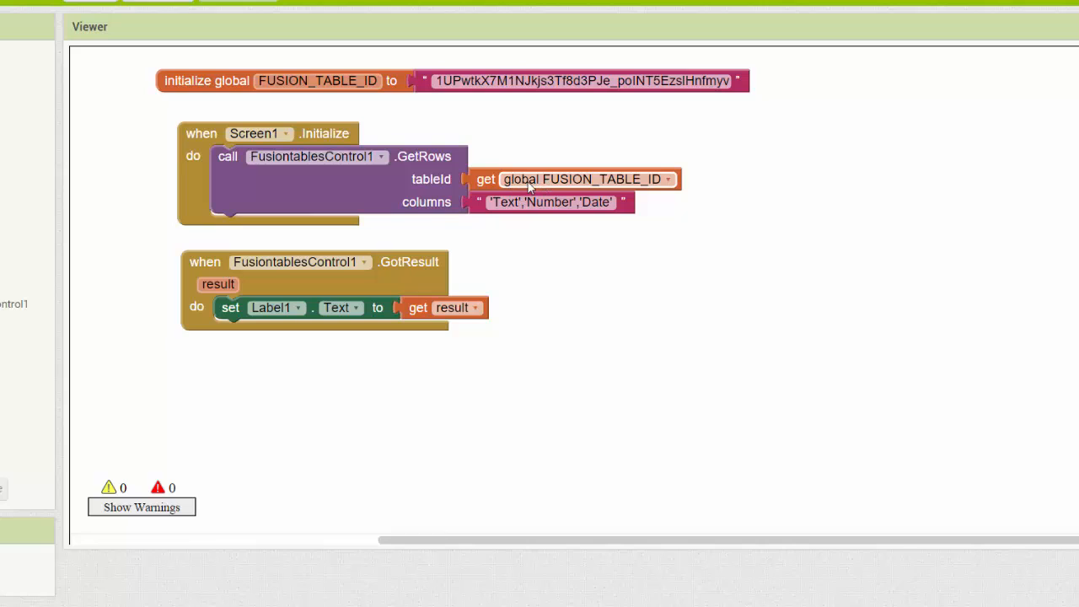
pyautogui.moveTo(395, 259)
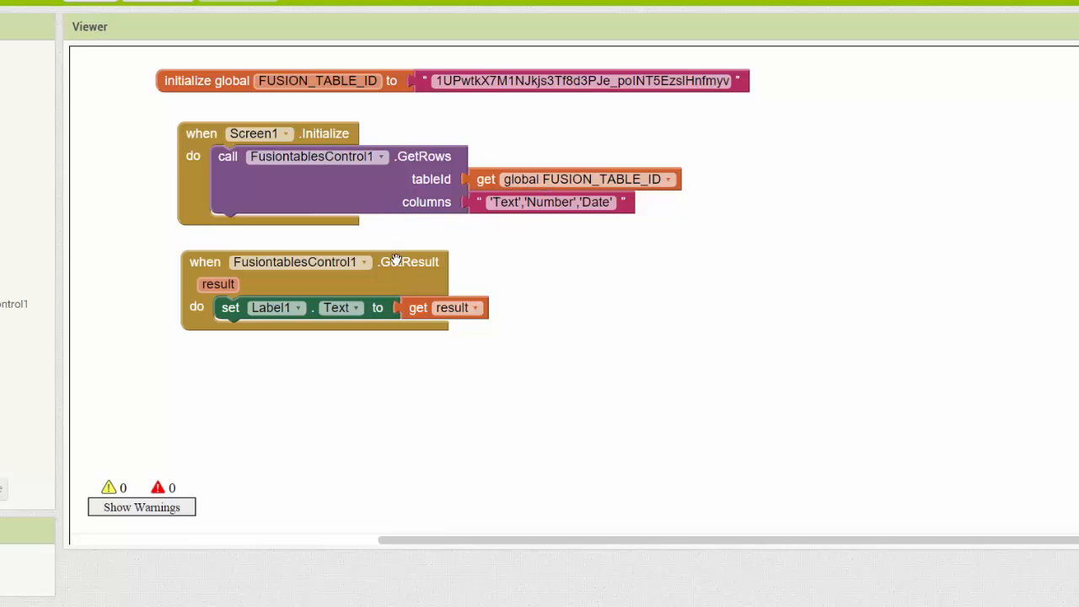
pyautogui.moveTo(360, 284)
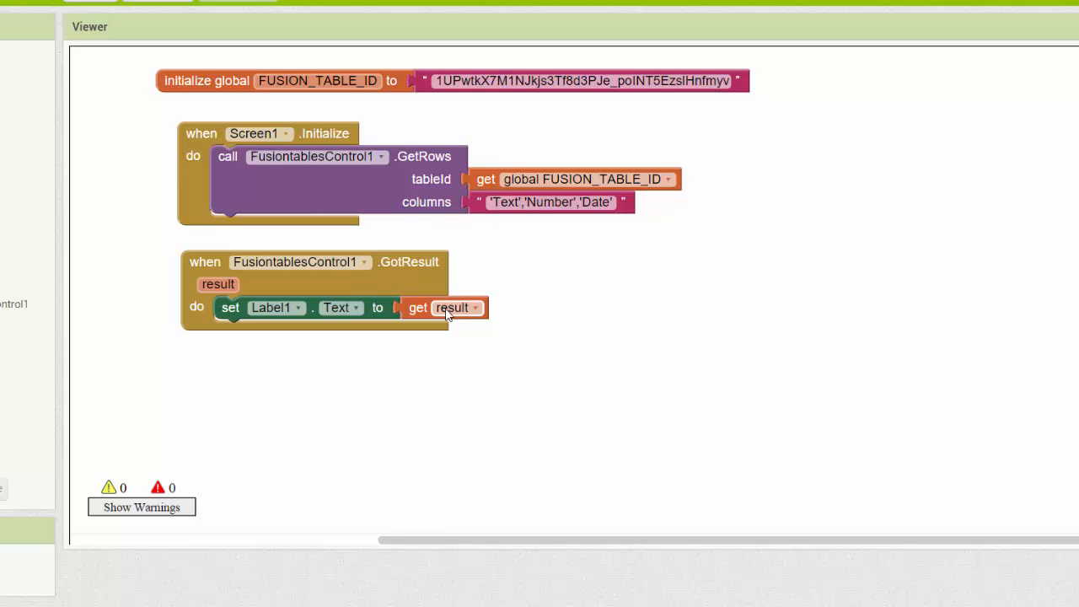
pyautogui.moveTo(343, 319)
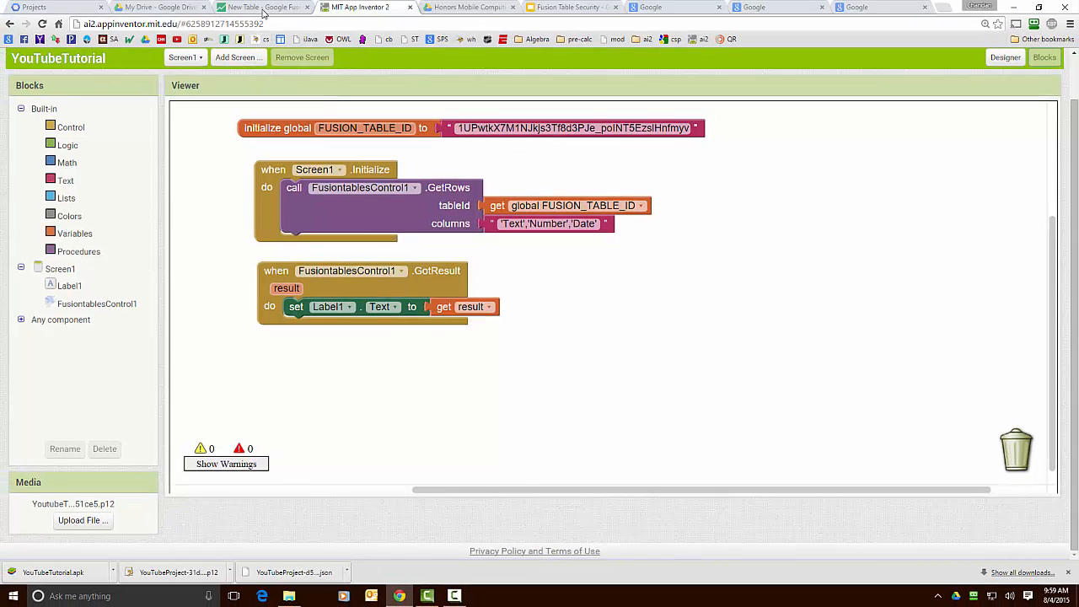
# Step: Review New Table's two rows in Fusion Tables and open its File menu
pyautogui.click(263, 8)
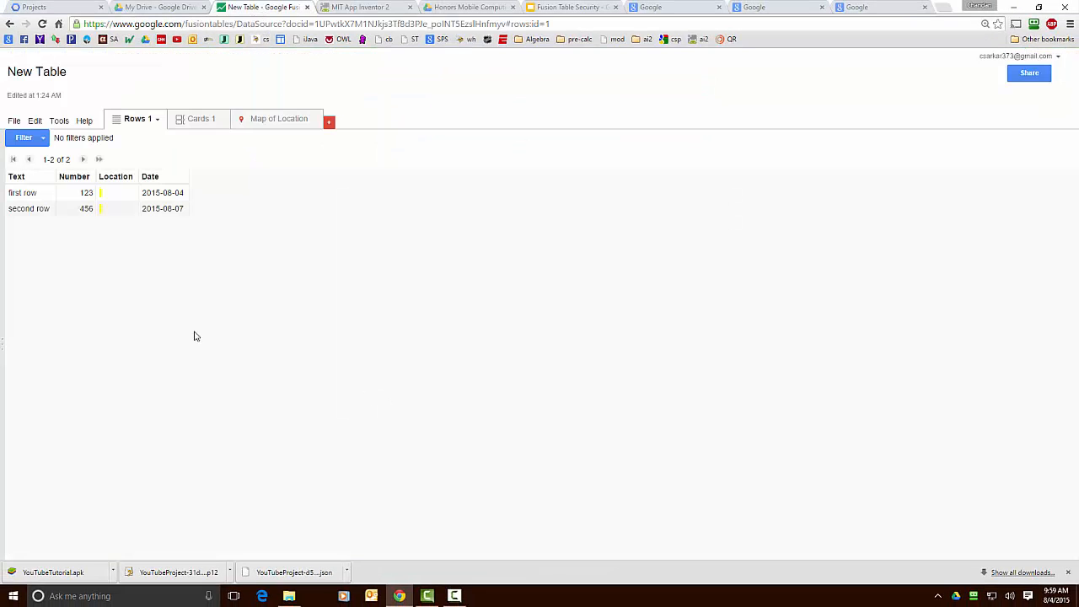
pyautogui.click(13, 120)
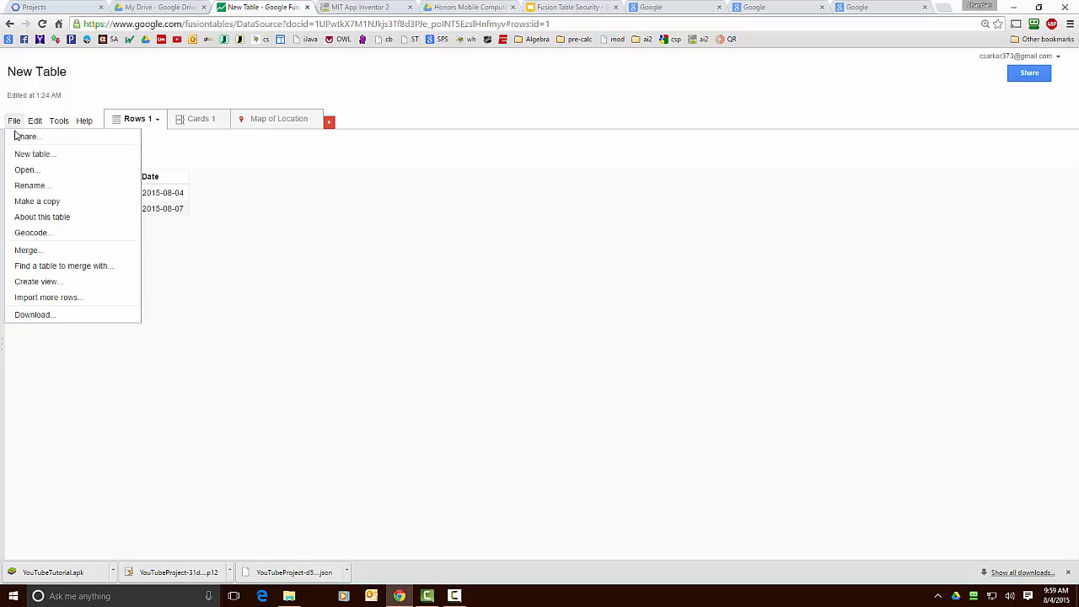
pyautogui.click(42, 216)
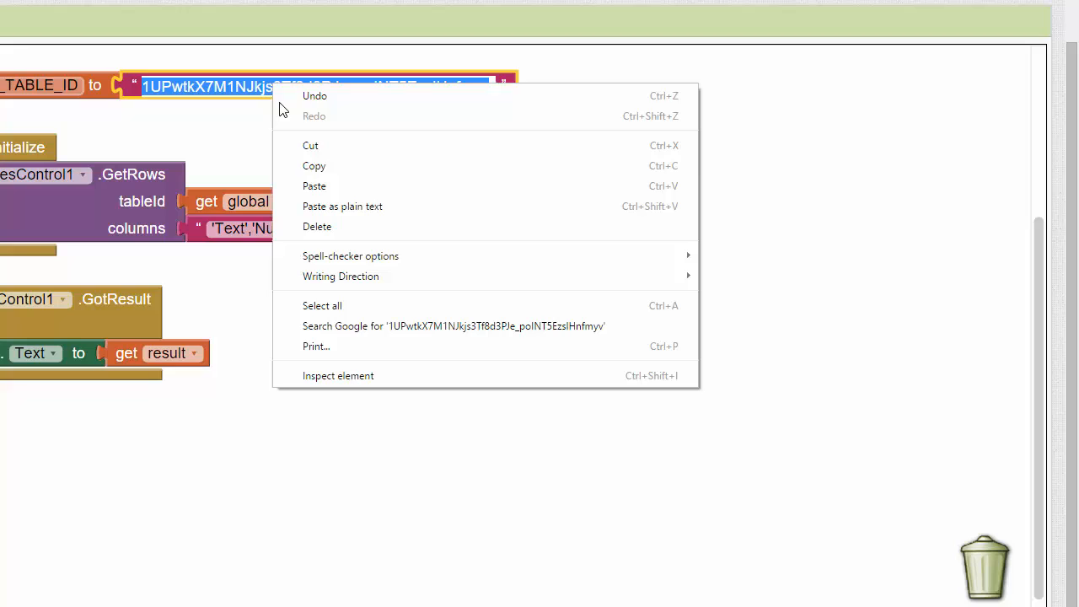
pyautogui.click(519, 340)
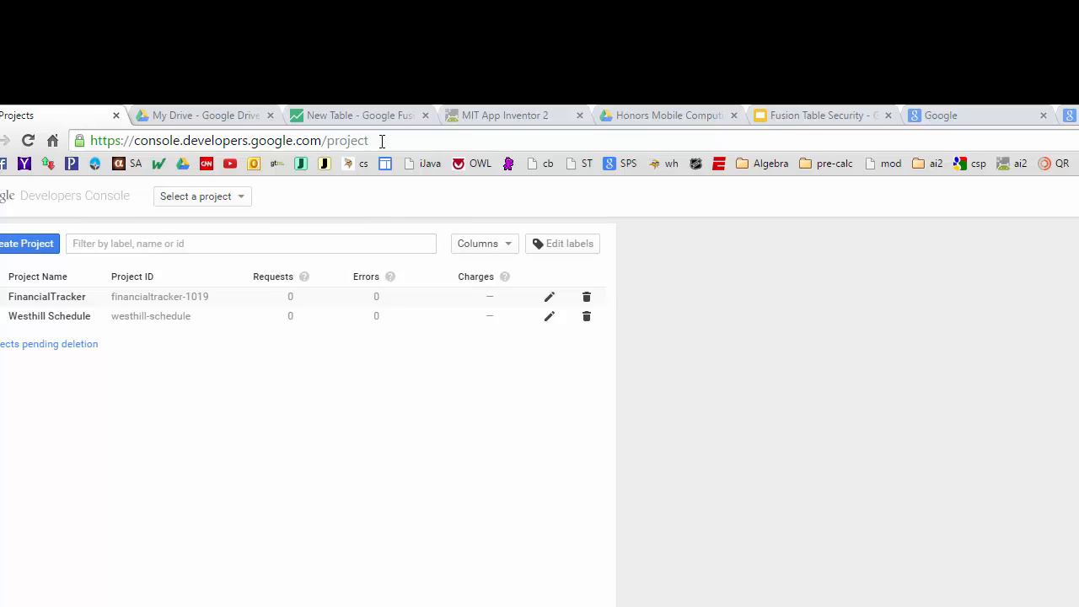
pyautogui.moveTo(196, 140)
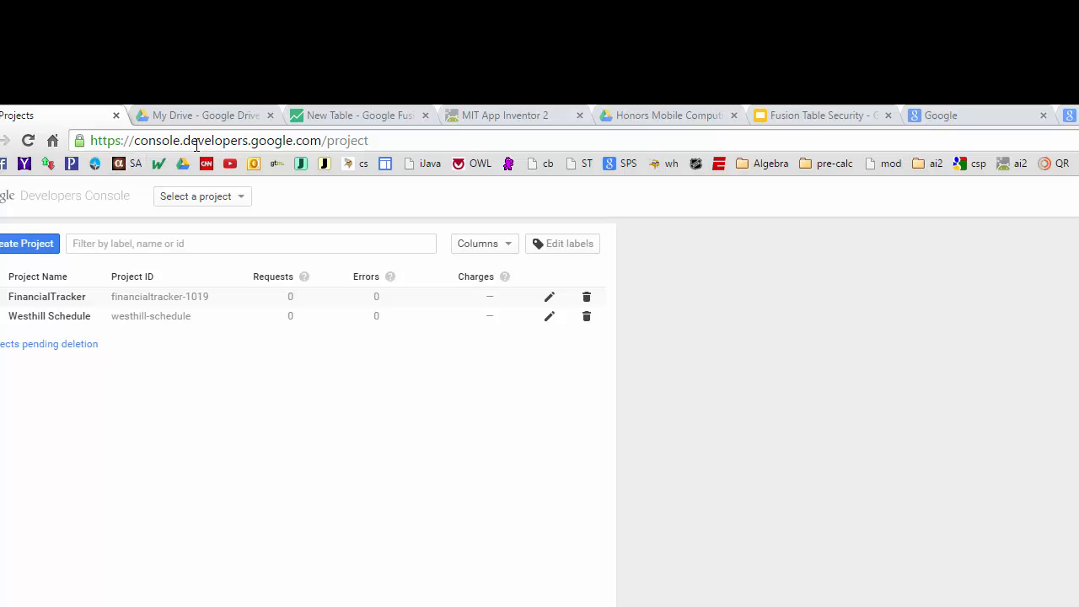
pyautogui.moveTo(377, 197)
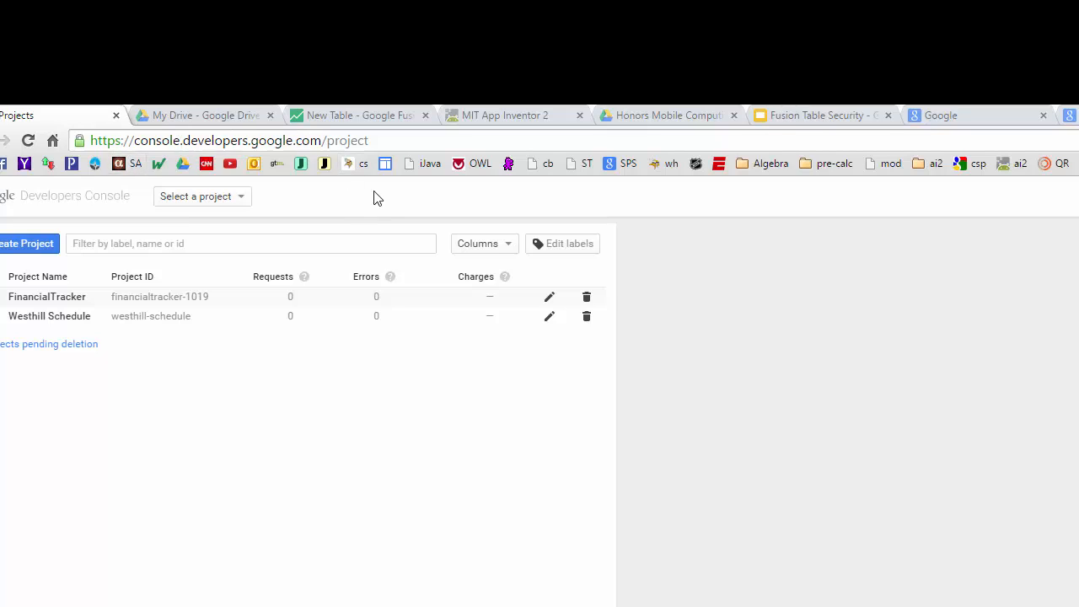
# Step: Create a Google Developers Console project named 'Tutorial'
pyautogui.click(228, 140)
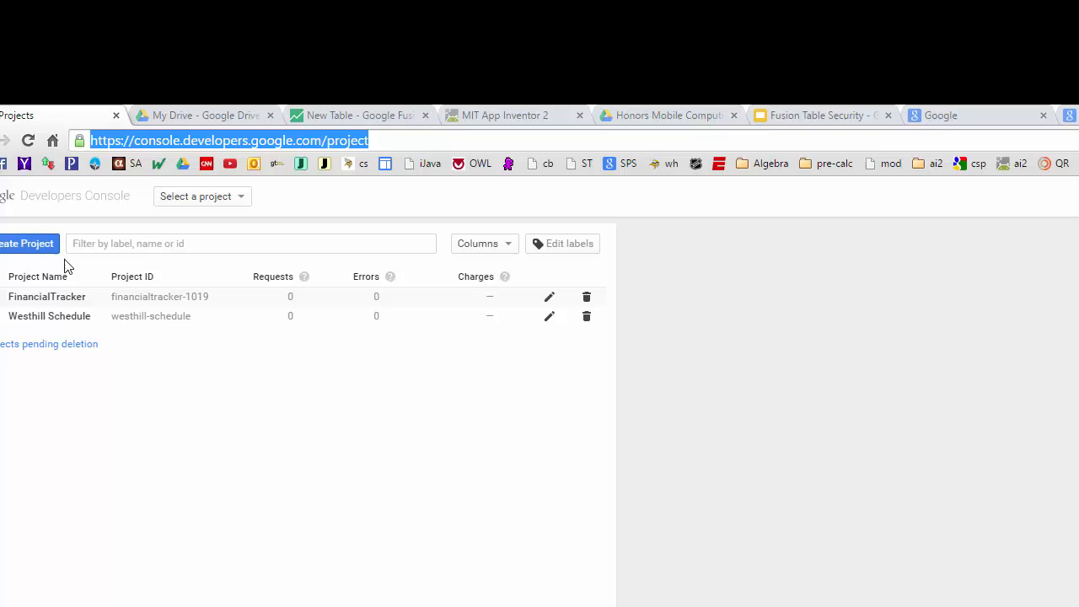
pyautogui.click(24, 243)
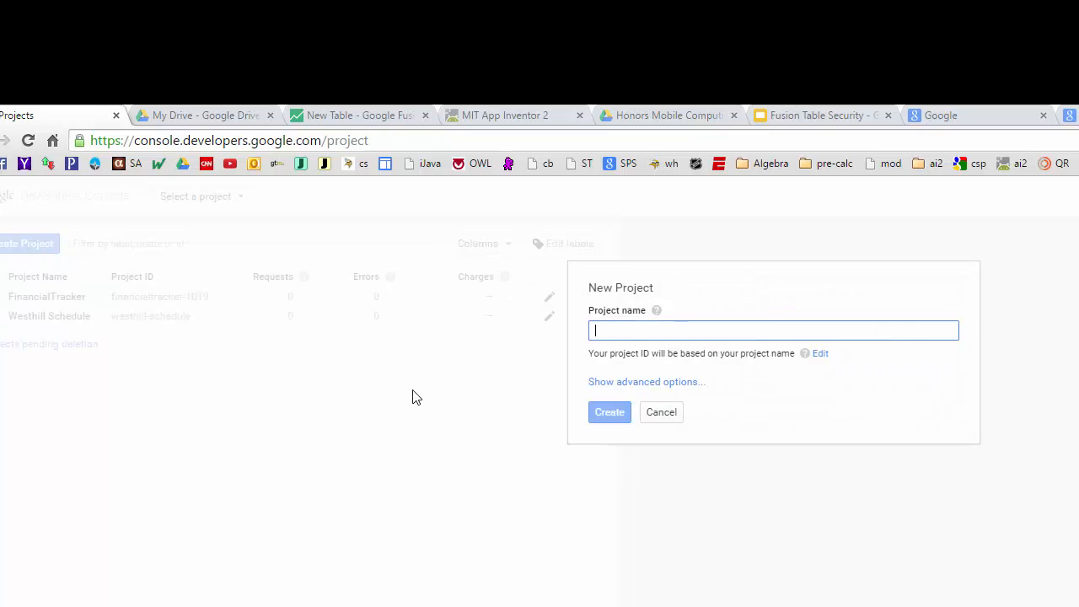
pyautogui.write('Tutorial')
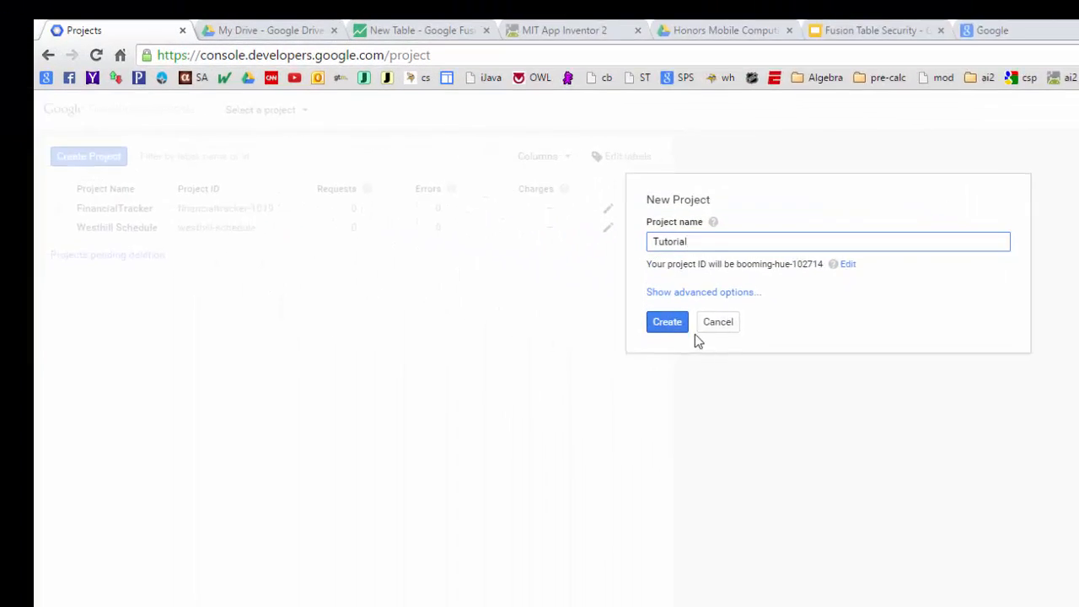
pyautogui.click(667, 321)
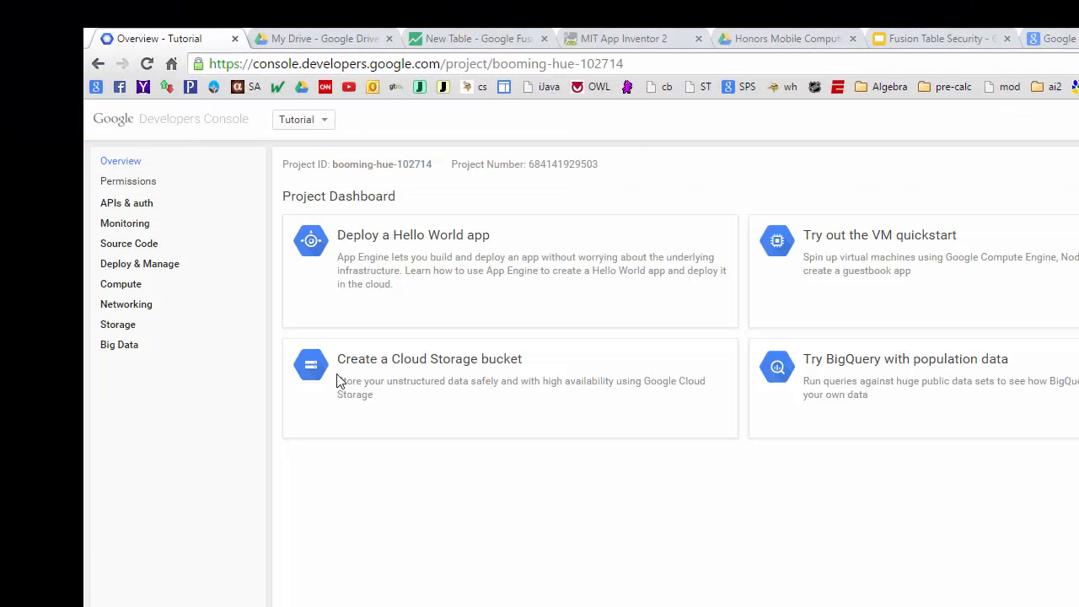
pyautogui.moveTo(300, 161)
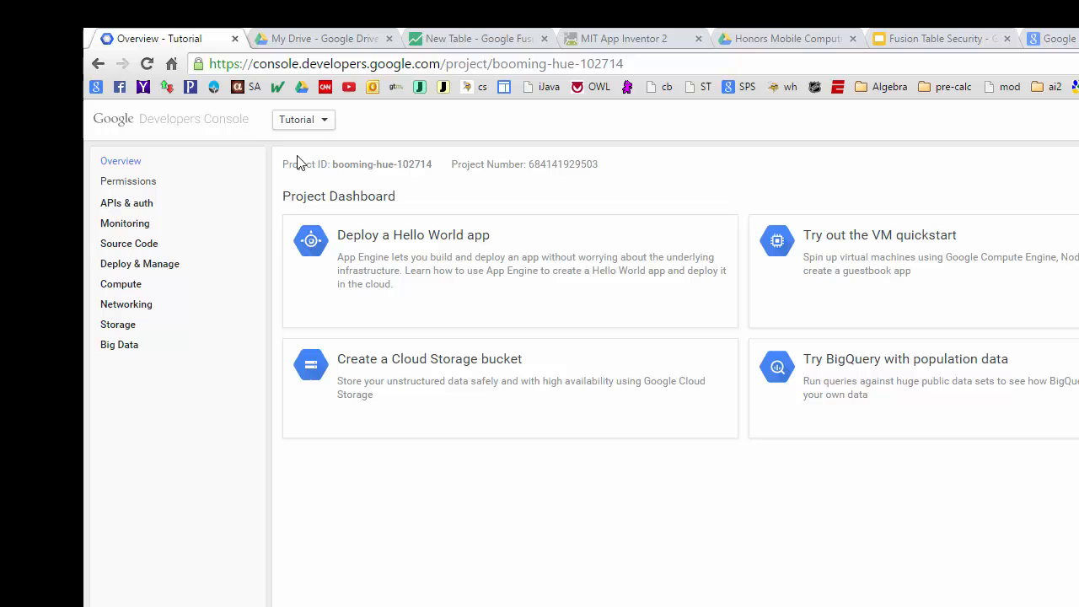
# Step: Enable the Fusion Tables API from the APIs & auth API list
pyautogui.click(126, 202)
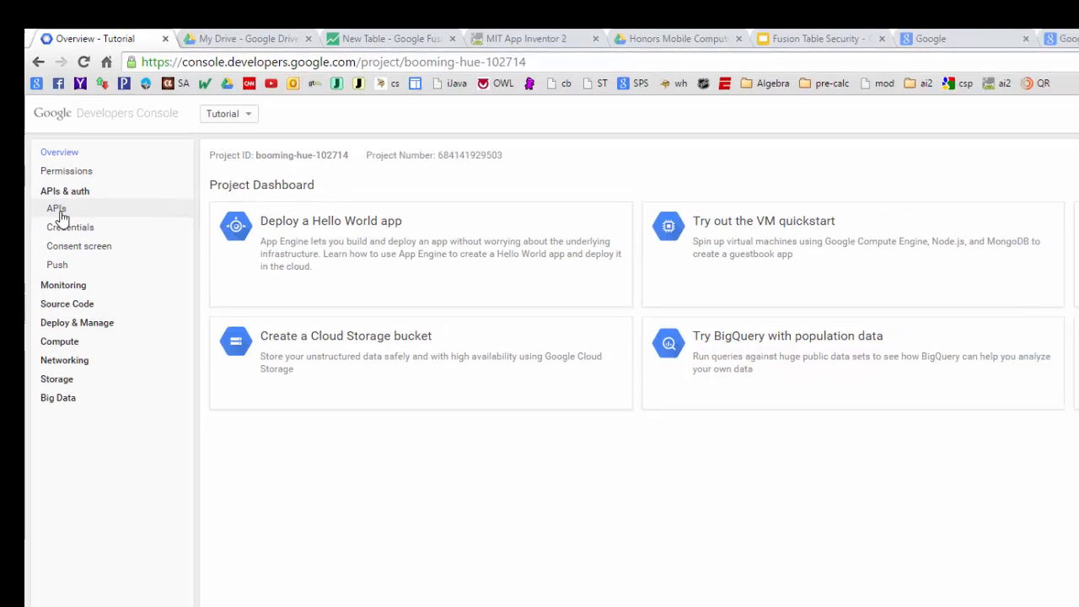
pyautogui.click(53, 208)
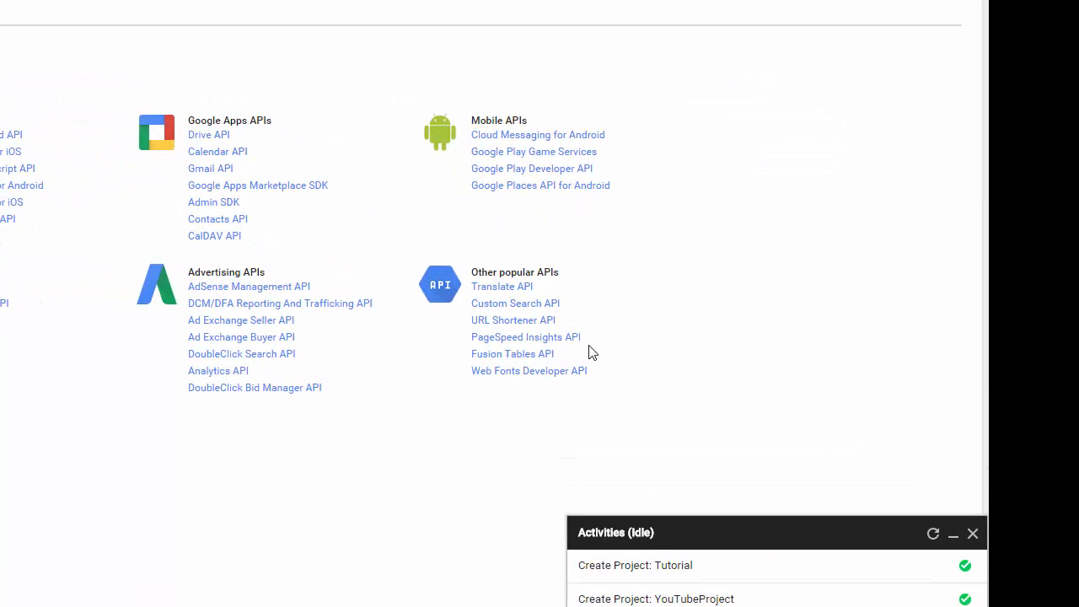
pyautogui.moveTo(479, 384)
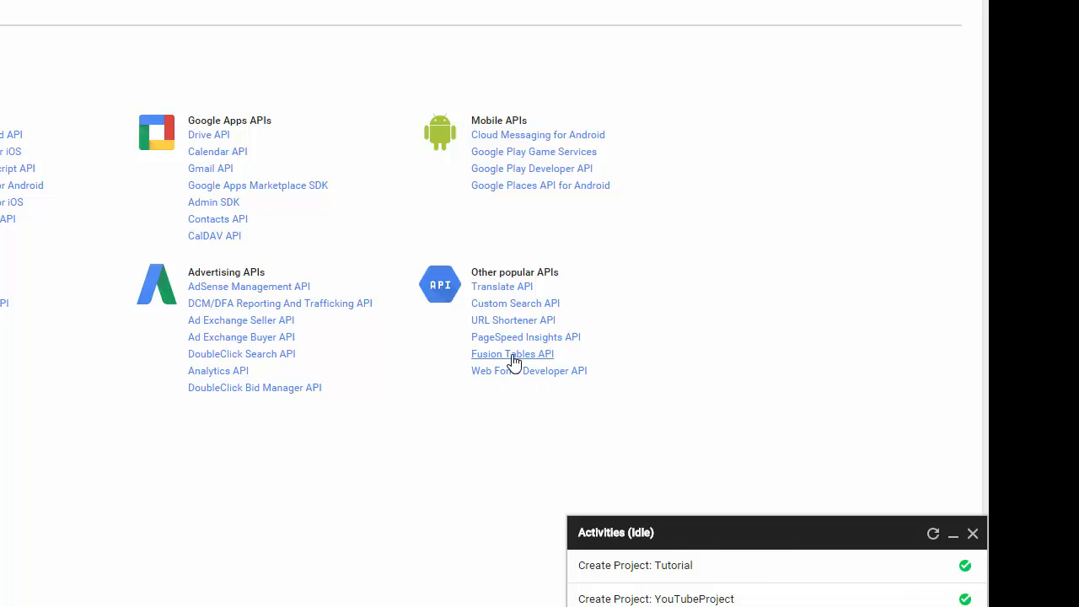
pyautogui.click(513, 354)
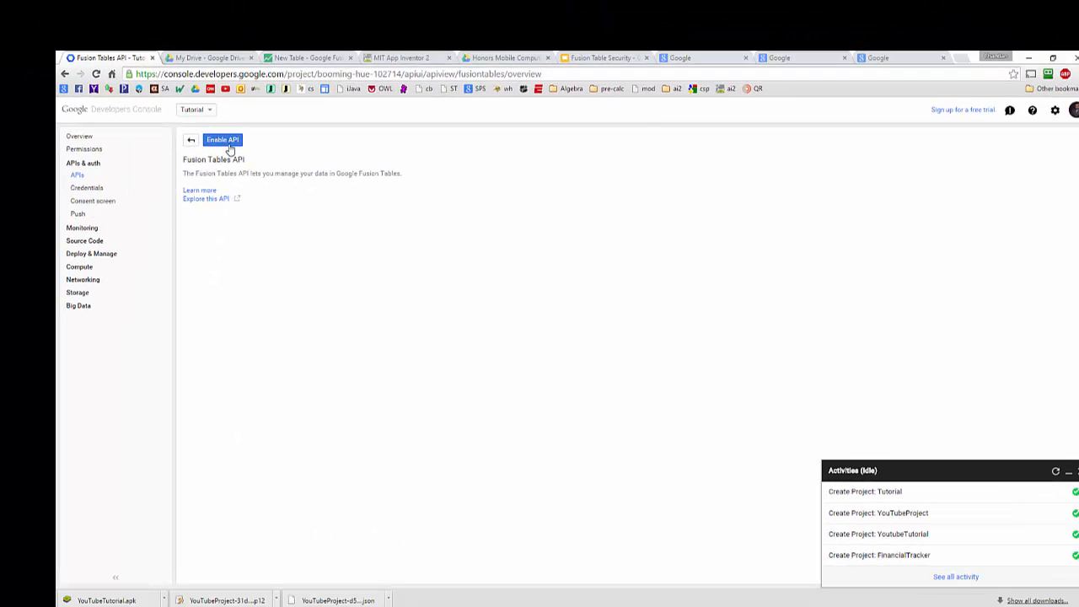
pyautogui.click(221, 139)
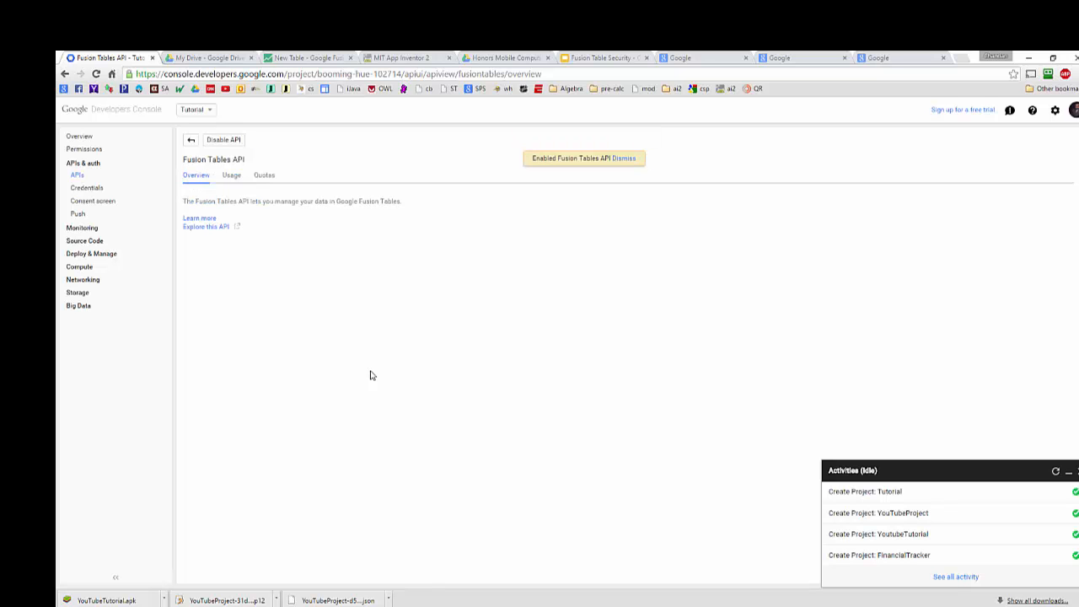
pyautogui.click(85, 188)
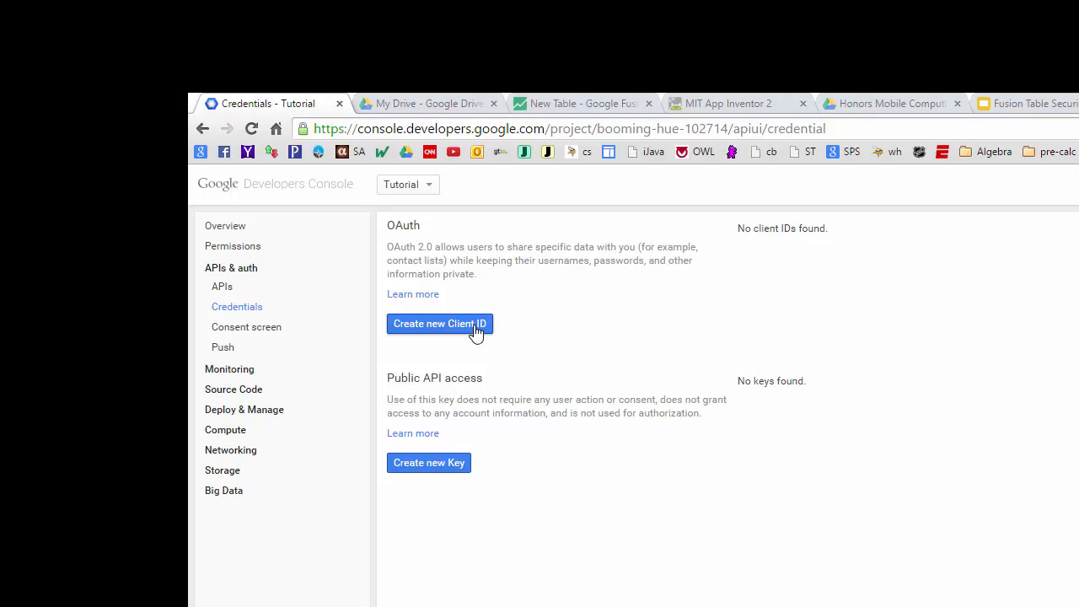
pyautogui.moveTo(466, 335)
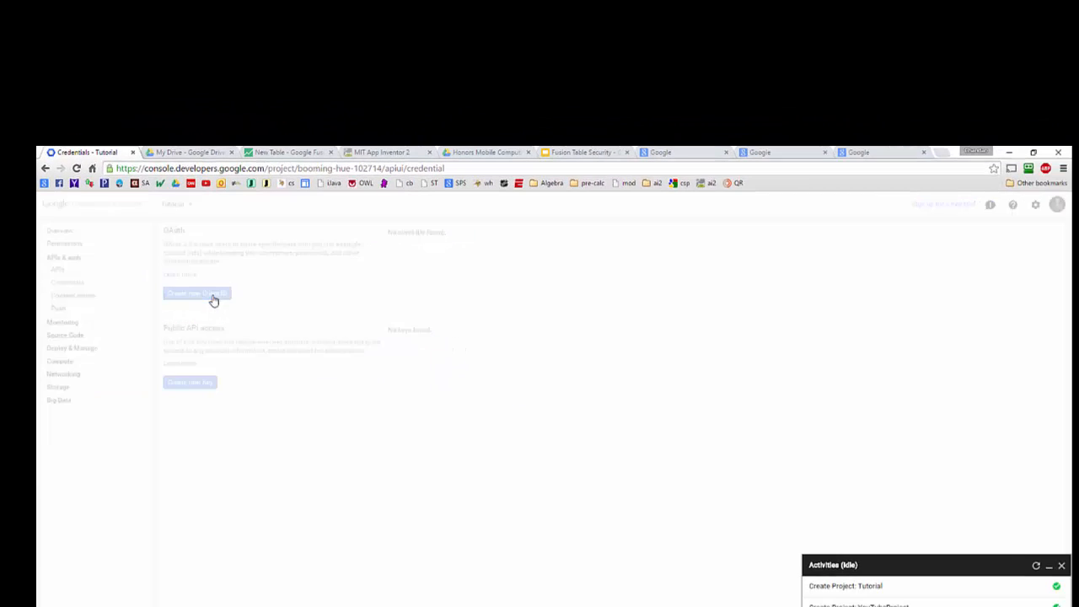
# Step: Create a Service account client ID and dismiss the key download notice
pyautogui.click(196, 293)
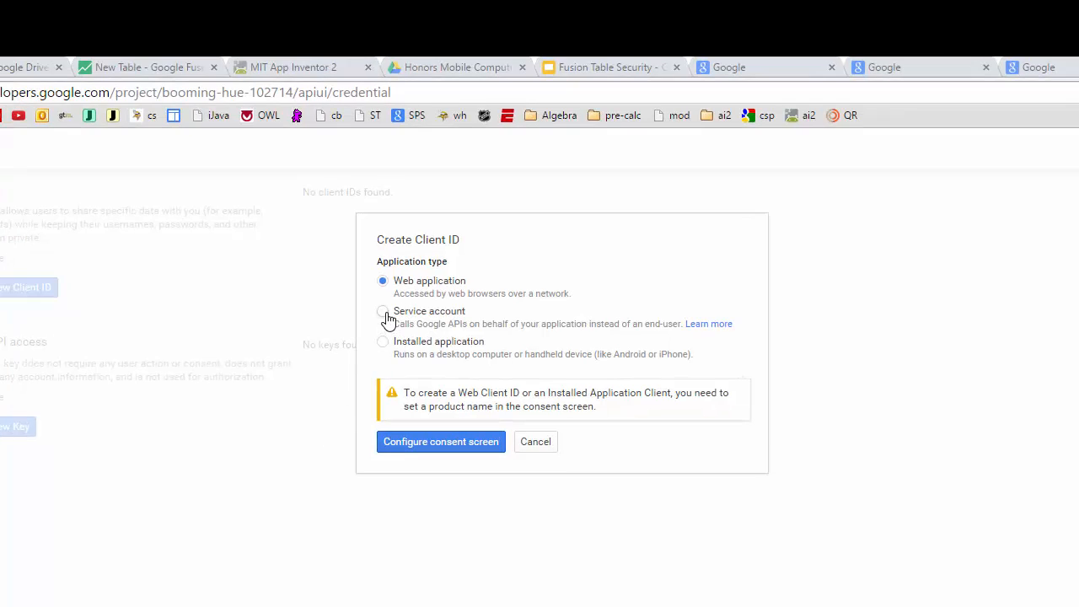
pyautogui.click(383, 311)
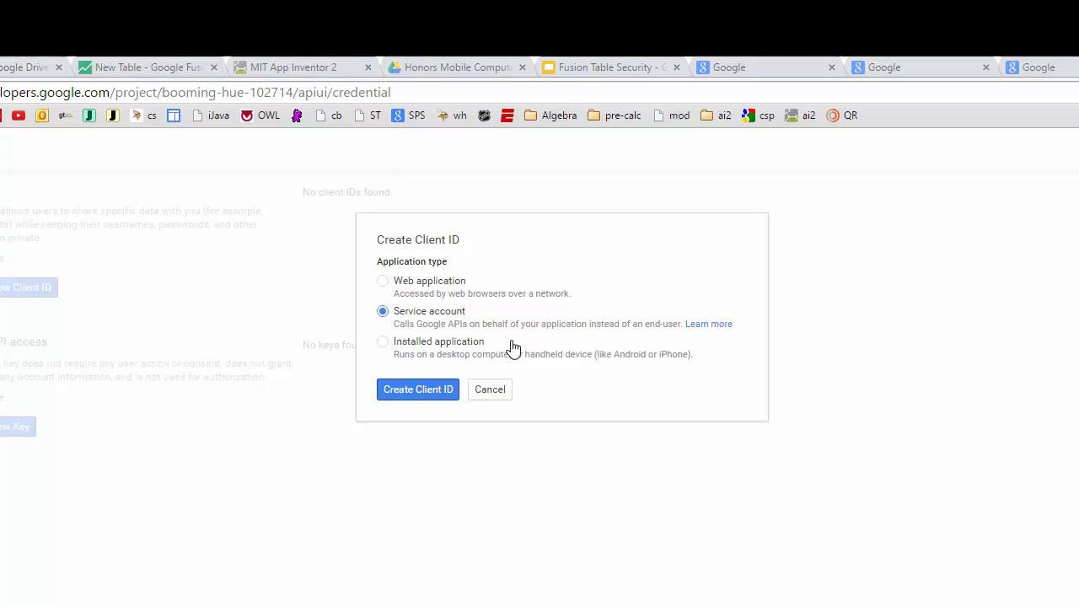
pyautogui.moveTo(638, 367)
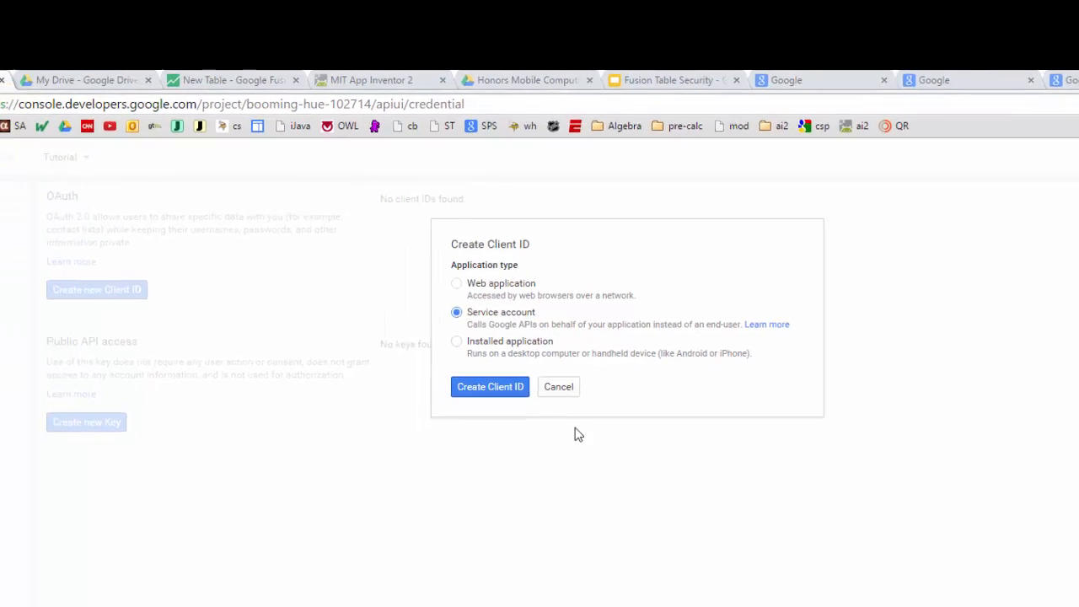
pyautogui.click(489, 386)
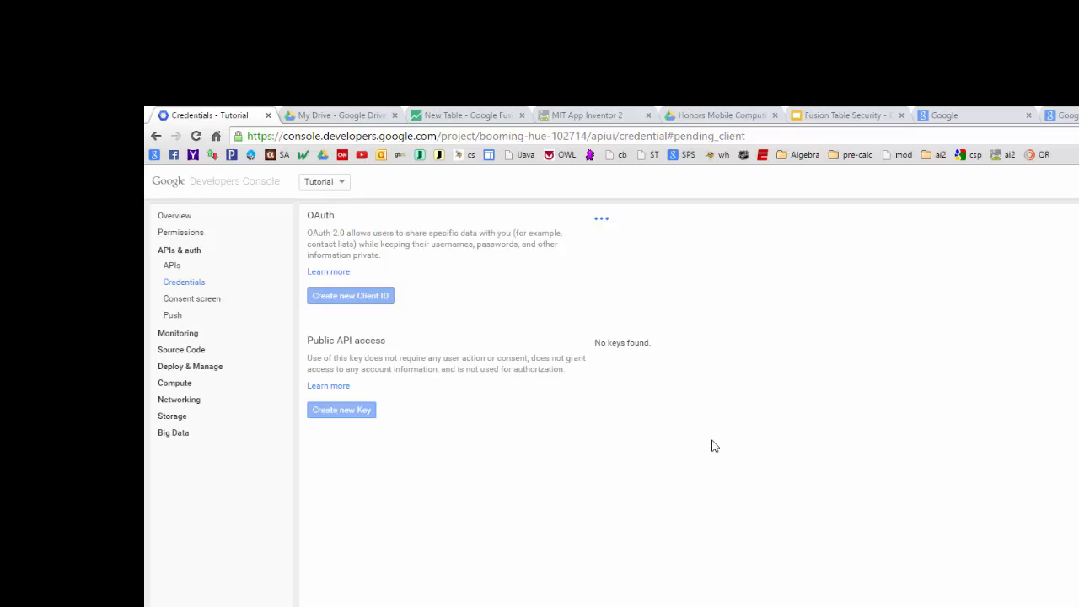
pyautogui.moveTo(616, 241)
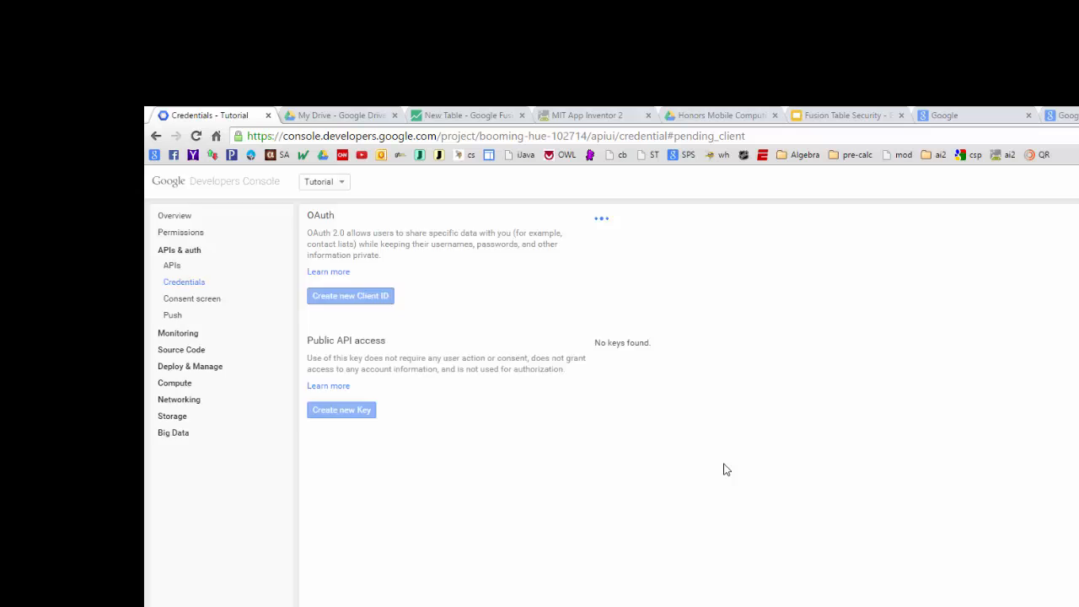
pyautogui.click(341, 410)
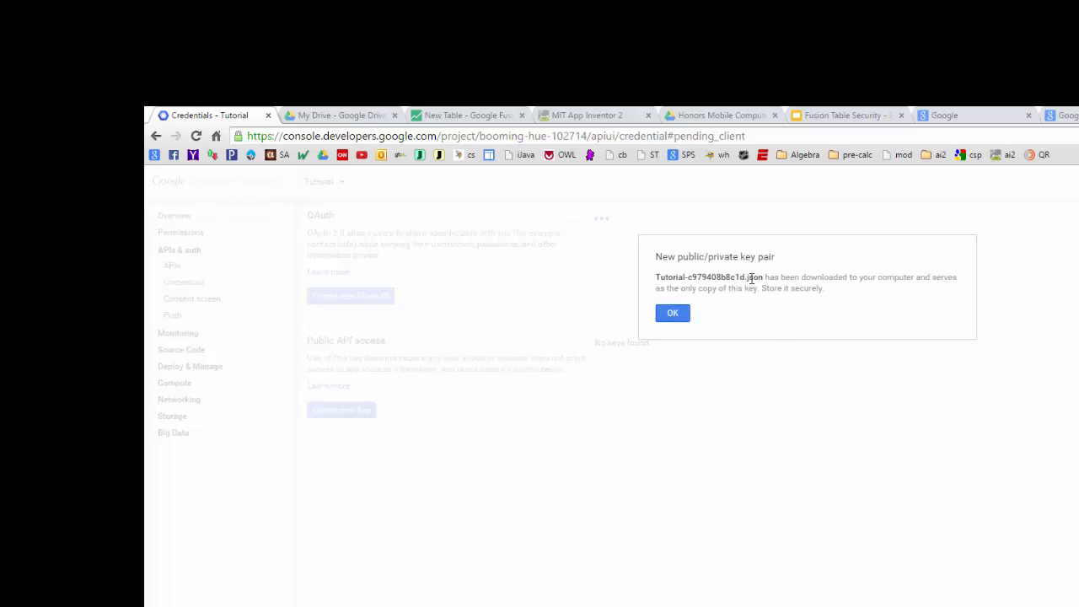
pyautogui.moveTo(759, 290)
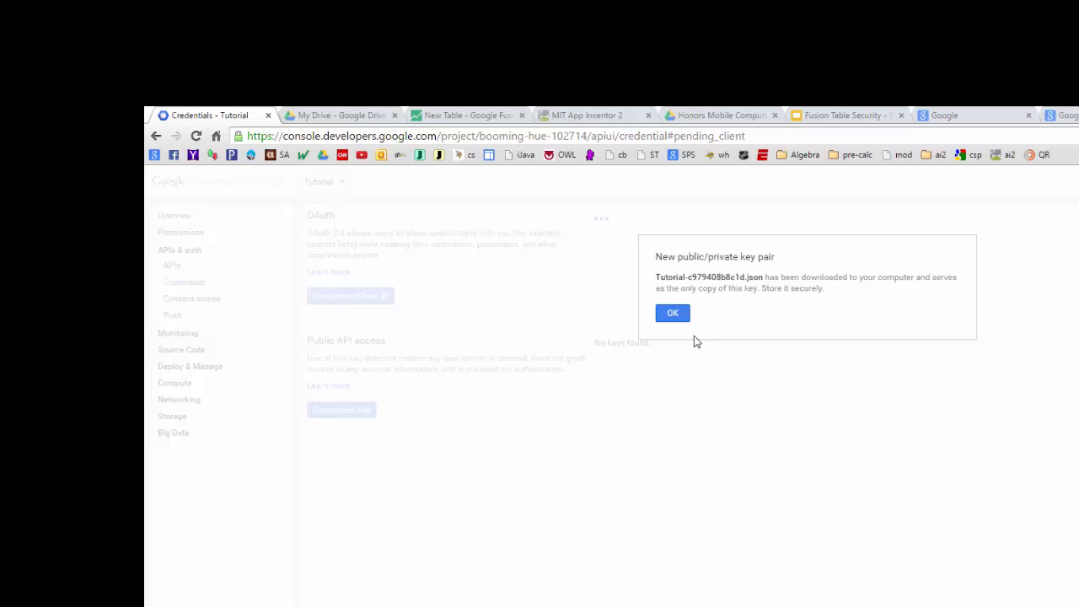
pyautogui.click(672, 313)
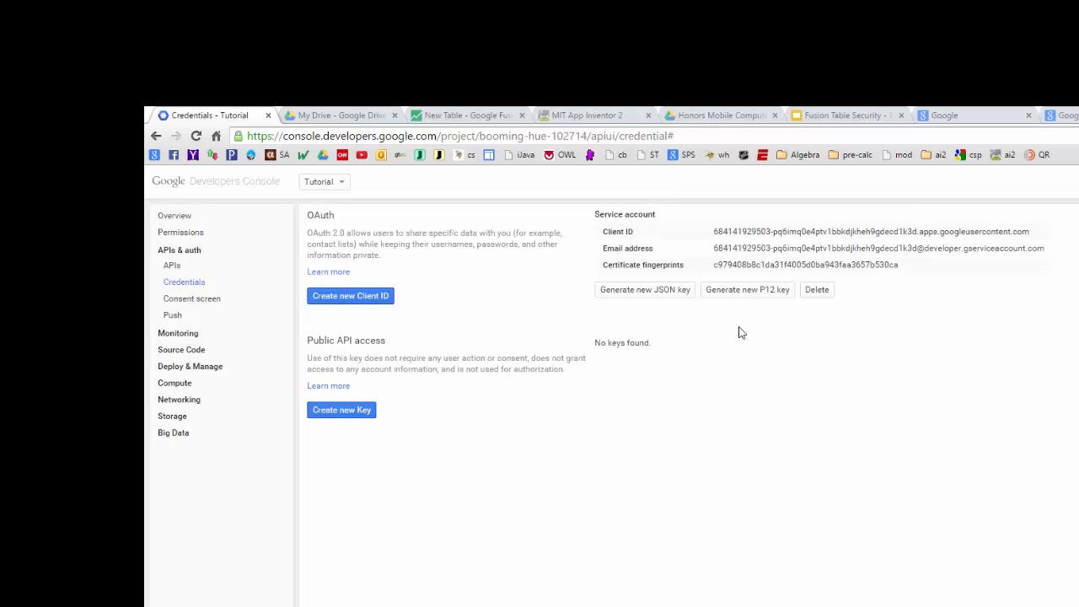
pyautogui.moveTo(656, 253)
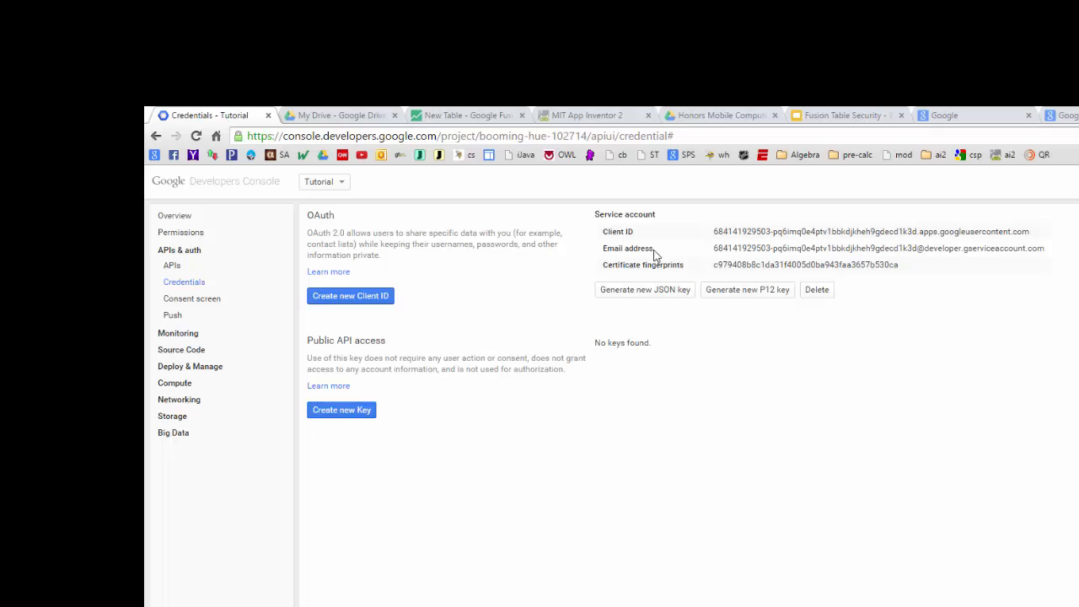
# Step: Copy the service account email address and return to New Table
pyautogui.moveTo(713, 248); pyautogui.dragTo(815, 248)
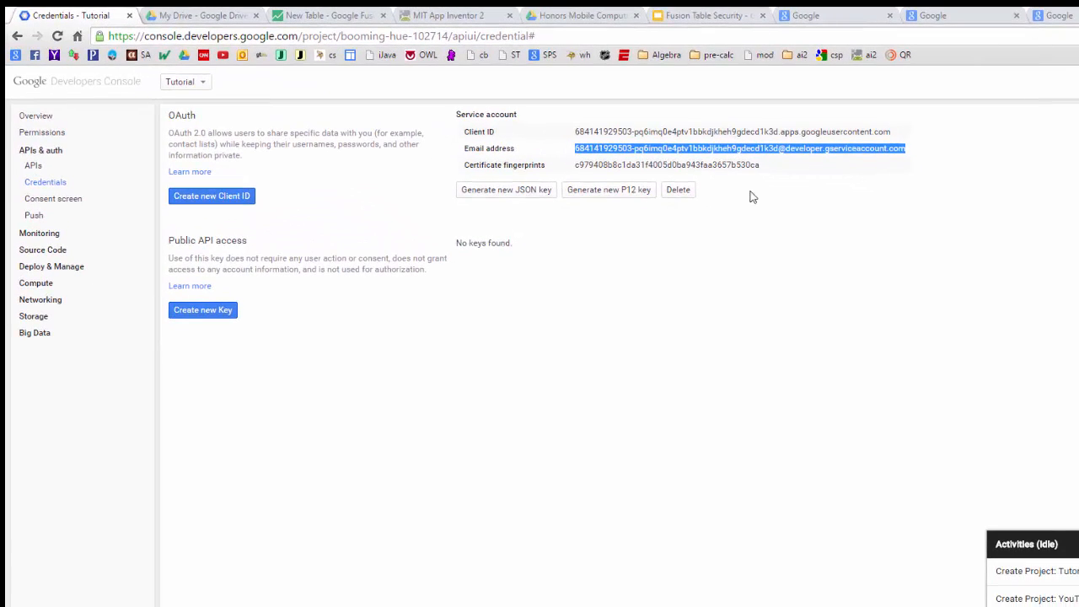
pyautogui.moveTo(453, 268)
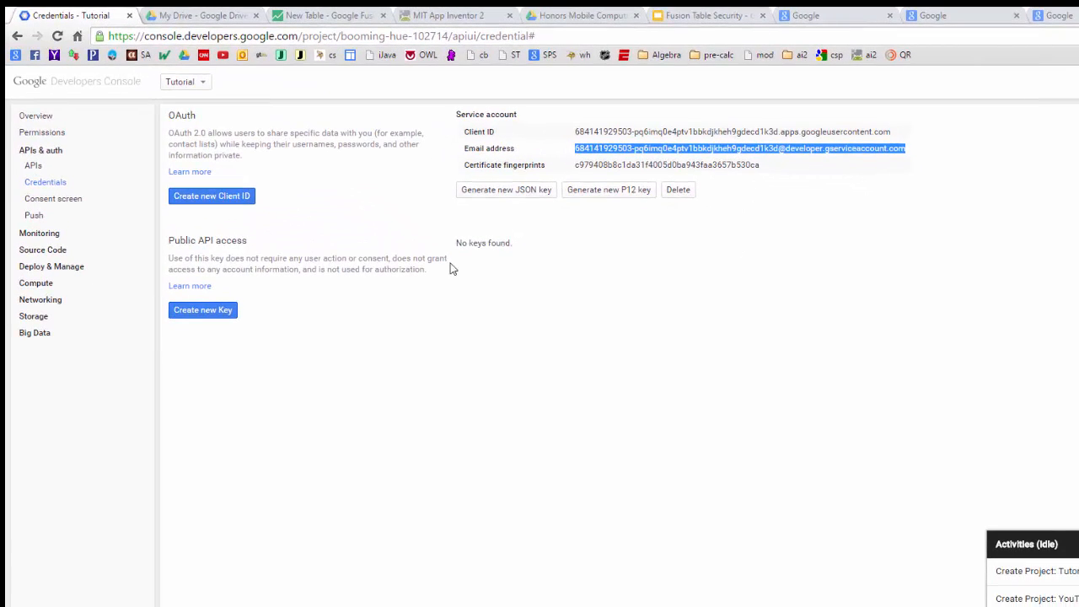
pyautogui.click(325, 15)
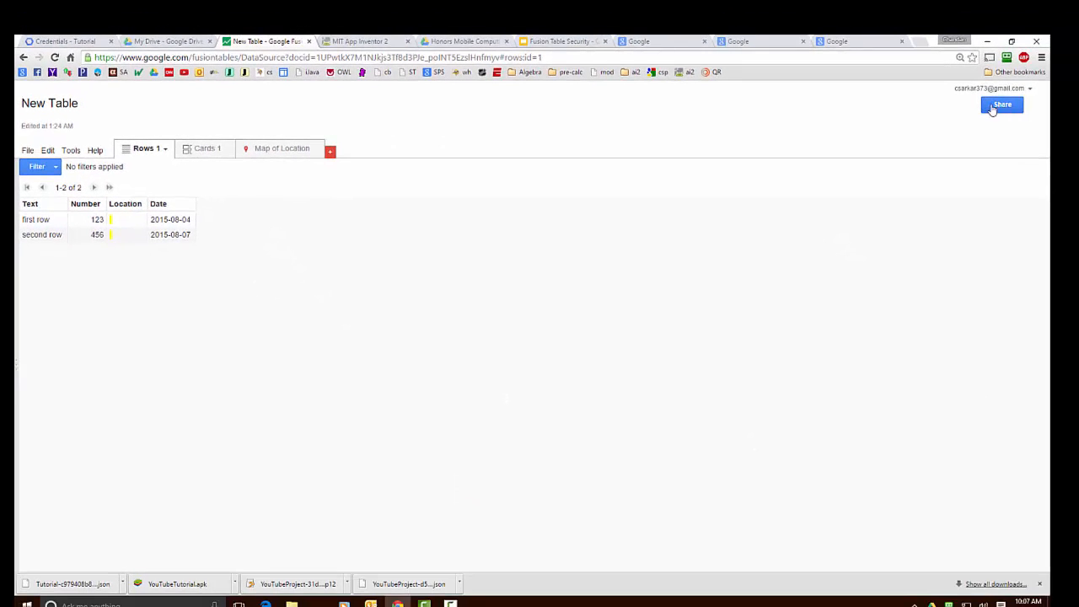
# Step: Share New Table with the service account email, without notification or invitations
pyautogui.click(1000, 107)
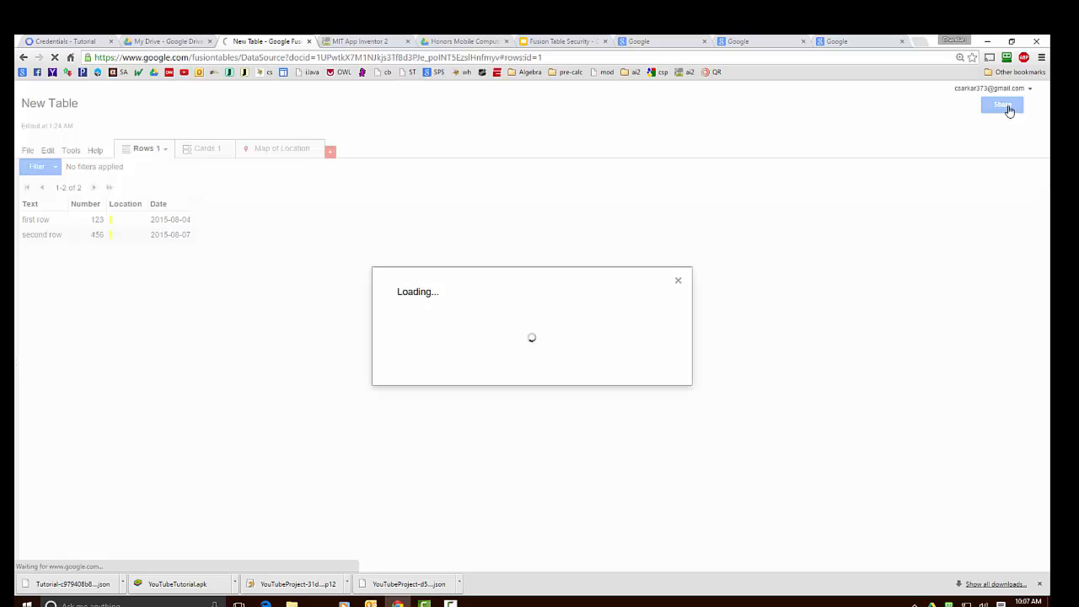
pyautogui.click(1003, 107)
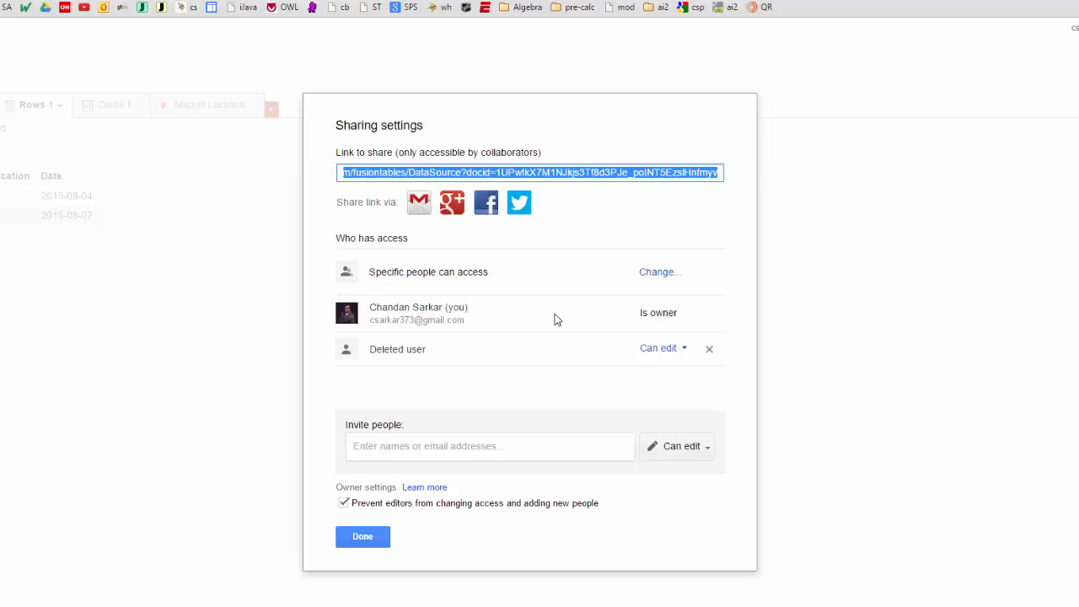
pyautogui.click(489, 447)
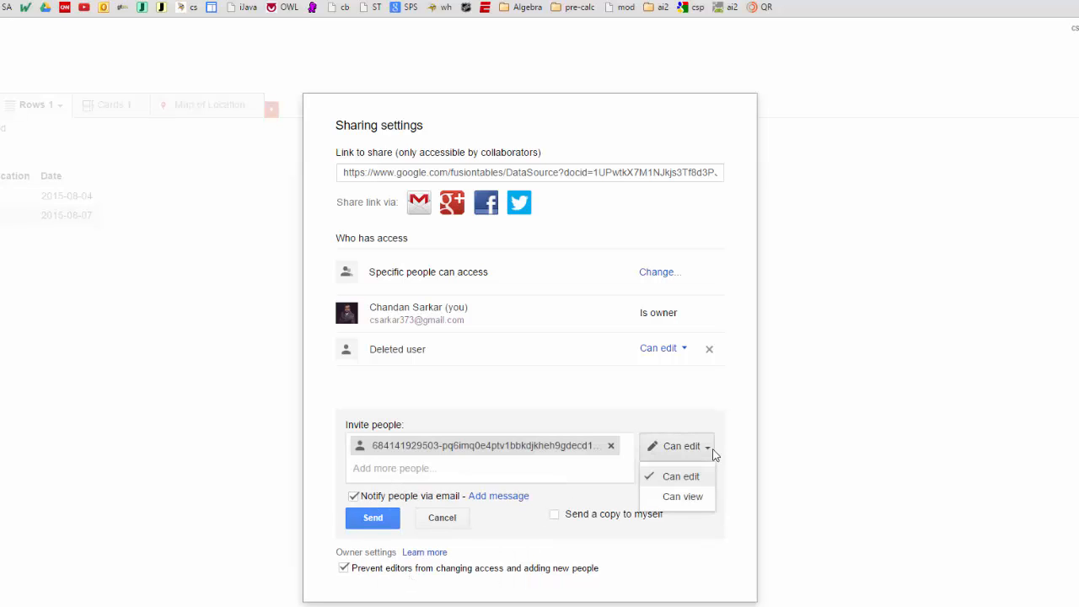
pyautogui.moveTo(683, 491)
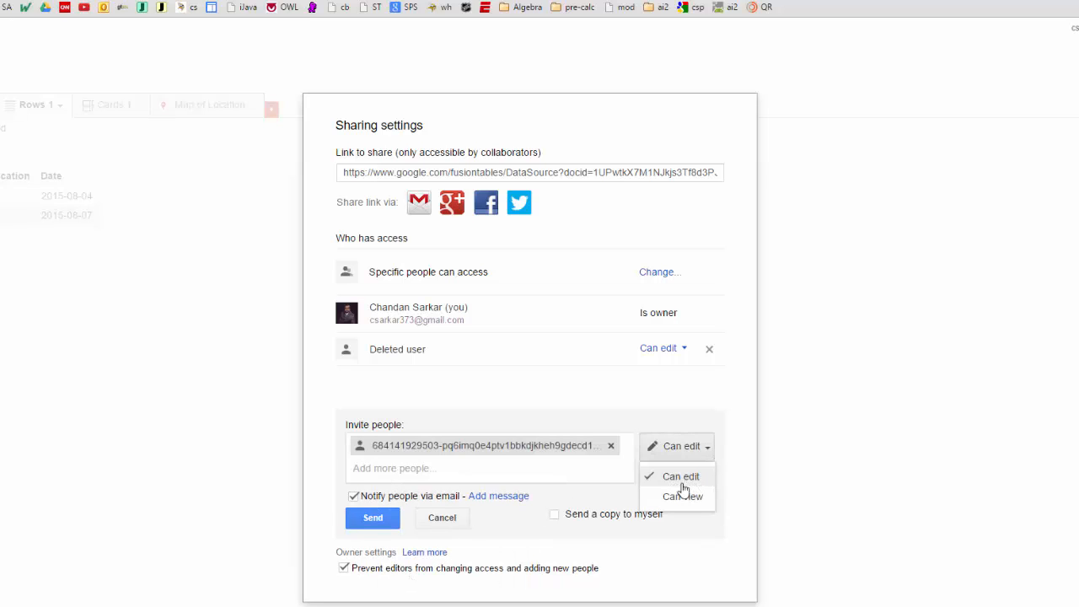
pyautogui.moveTo(682, 457)
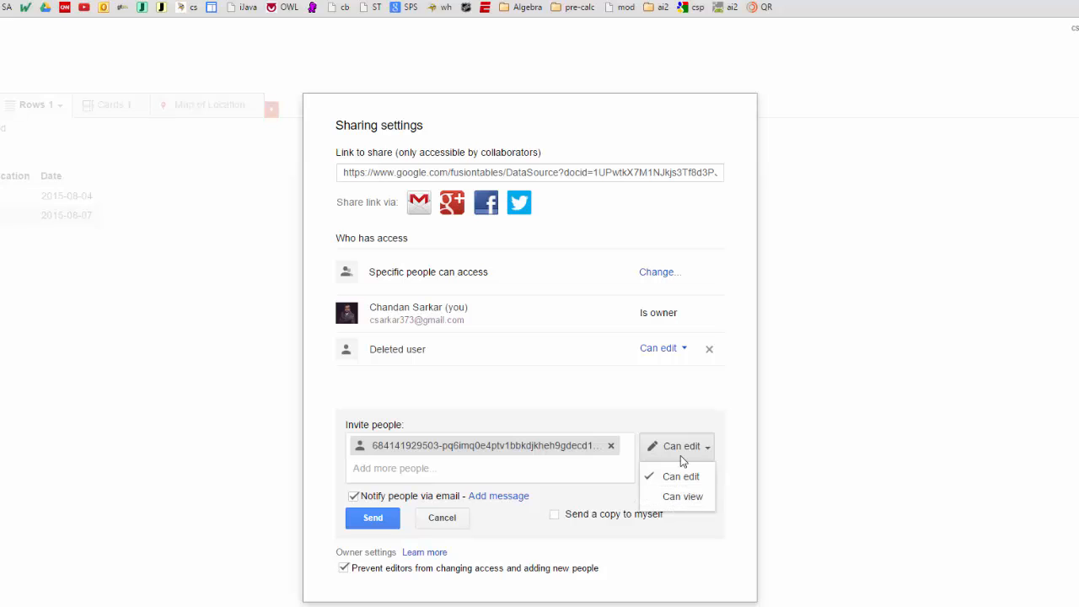
pyautogui.moveTo(513, 406)
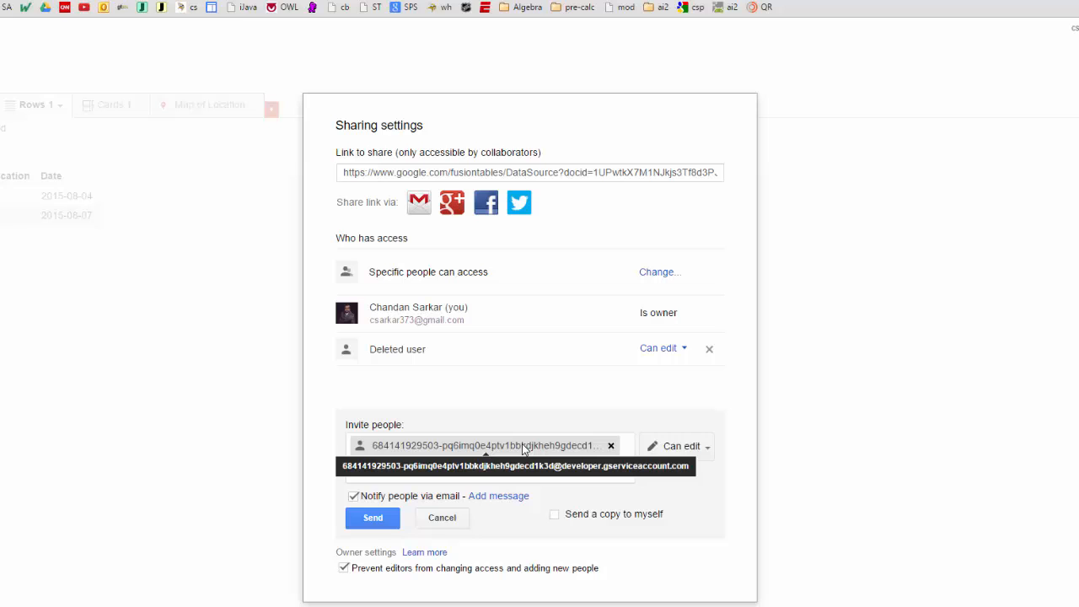
pyautogui.click(351, 496)
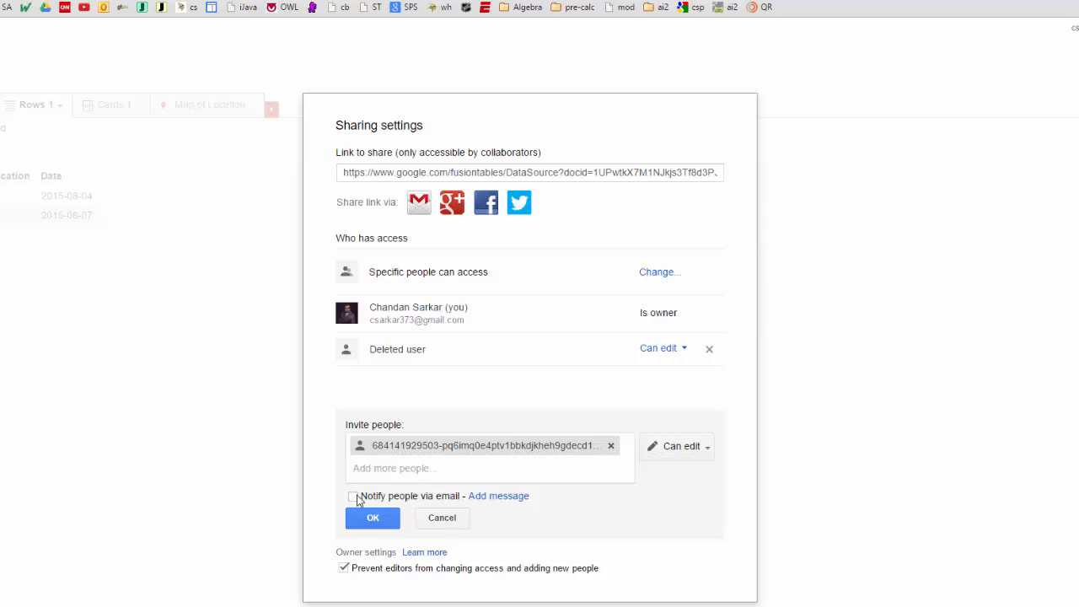
pyautogui.click(371, 518)
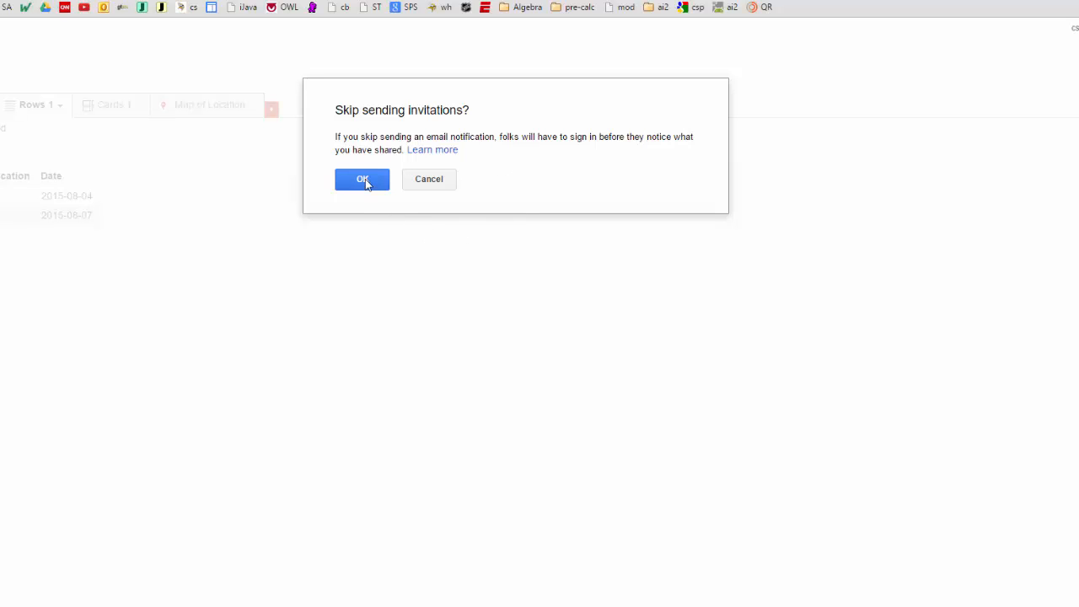
pyautogui.click(361, 178)
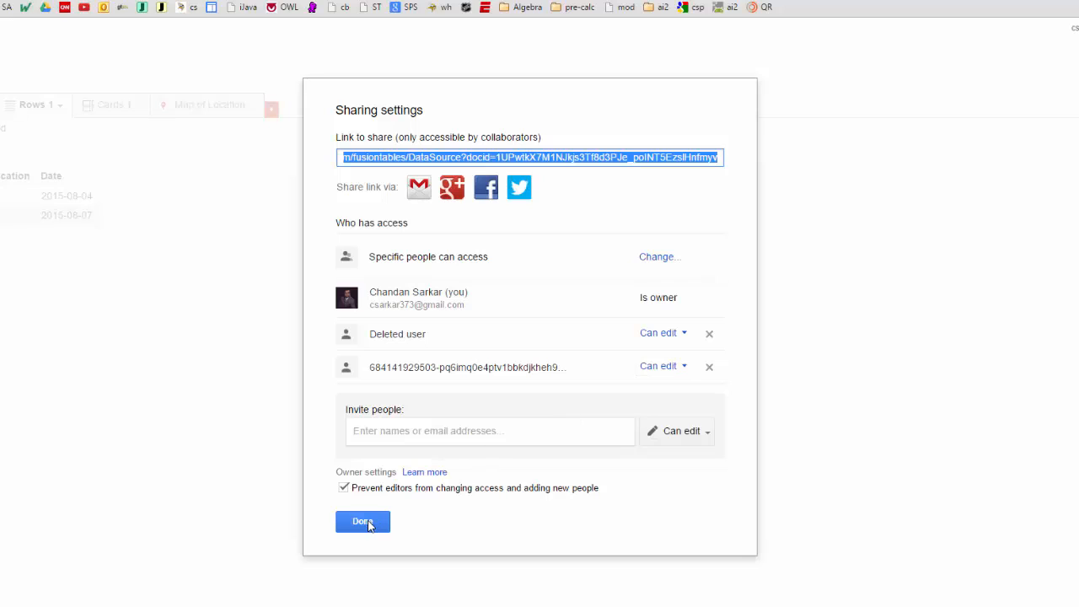
# Step: Close Sharing settings and view FusiontablesControl1's service authentication properties in App Inventor
pyautogui.click(362, 522)
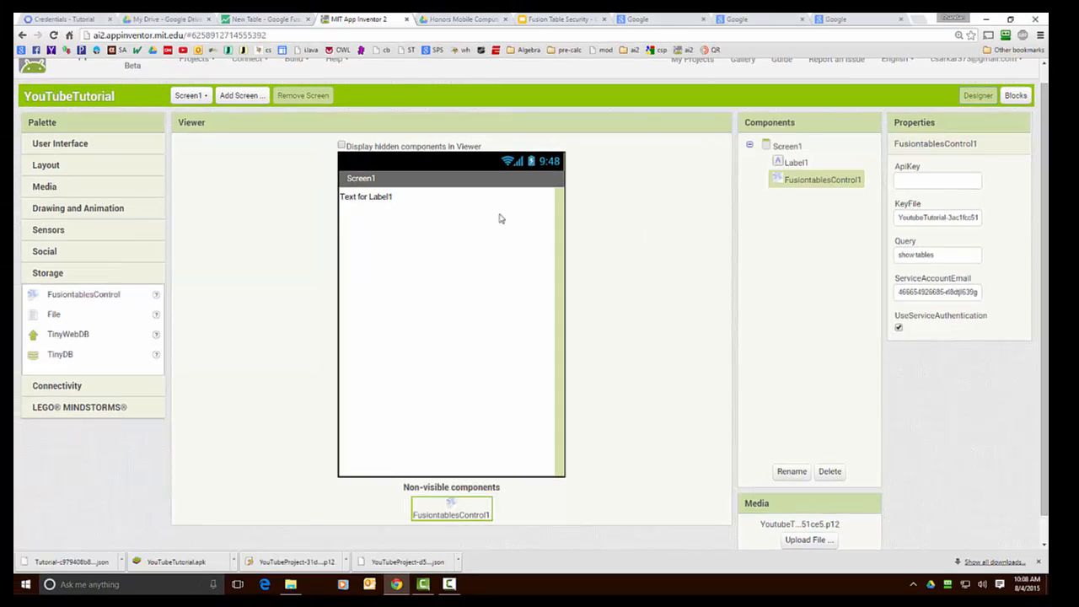
# Step: Generate a new P12 key for the Tutorial service account
pyautogui.click(59, 17)
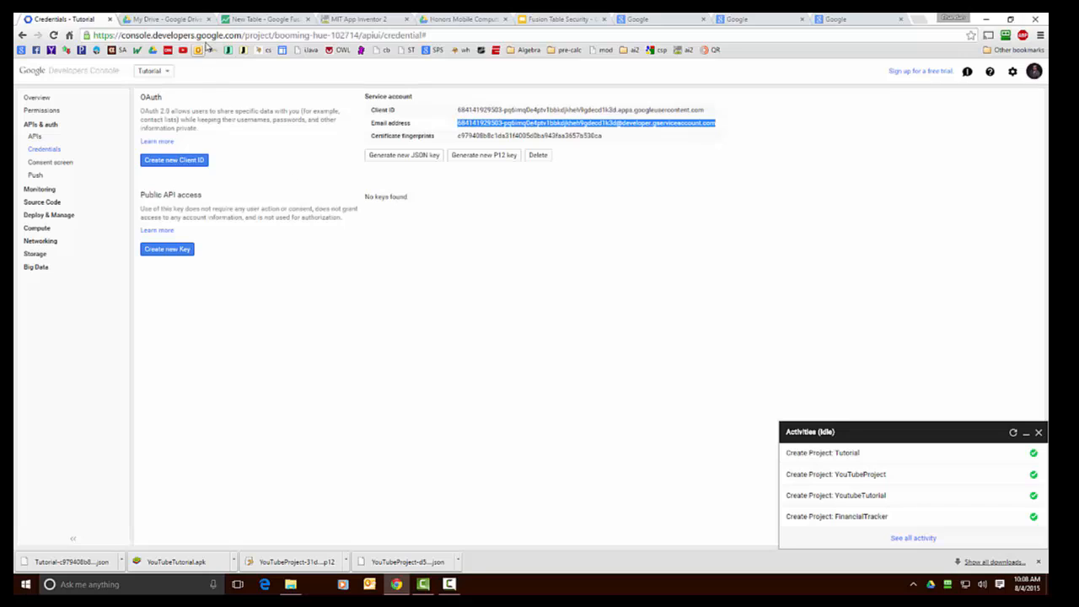
pyautogui.moveTo(514, 290)
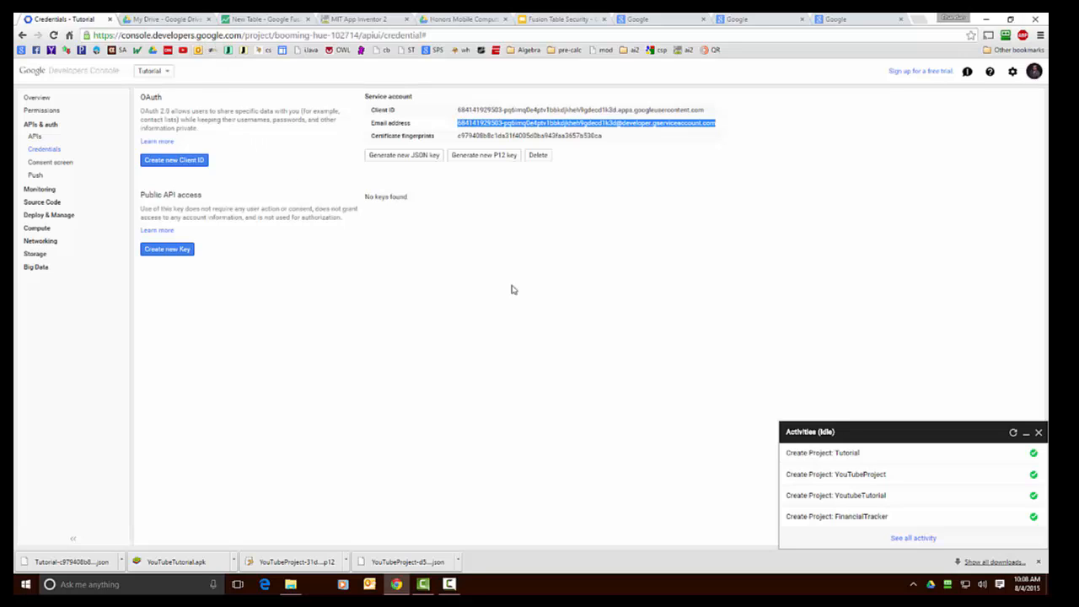
pyautogui.moveTo(490, 158)
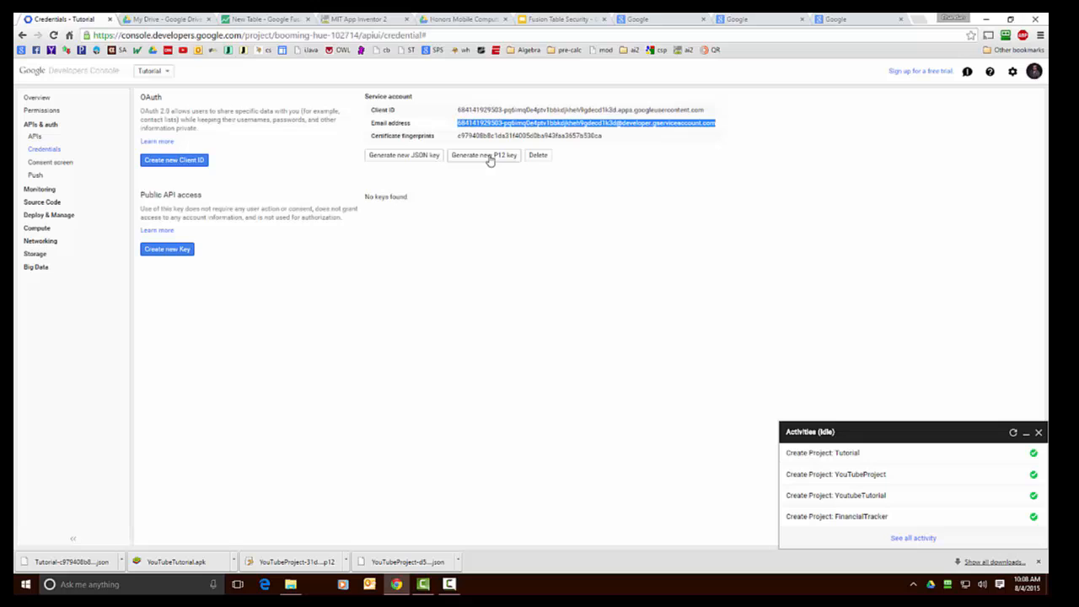
pyautogui.click(484, 155)
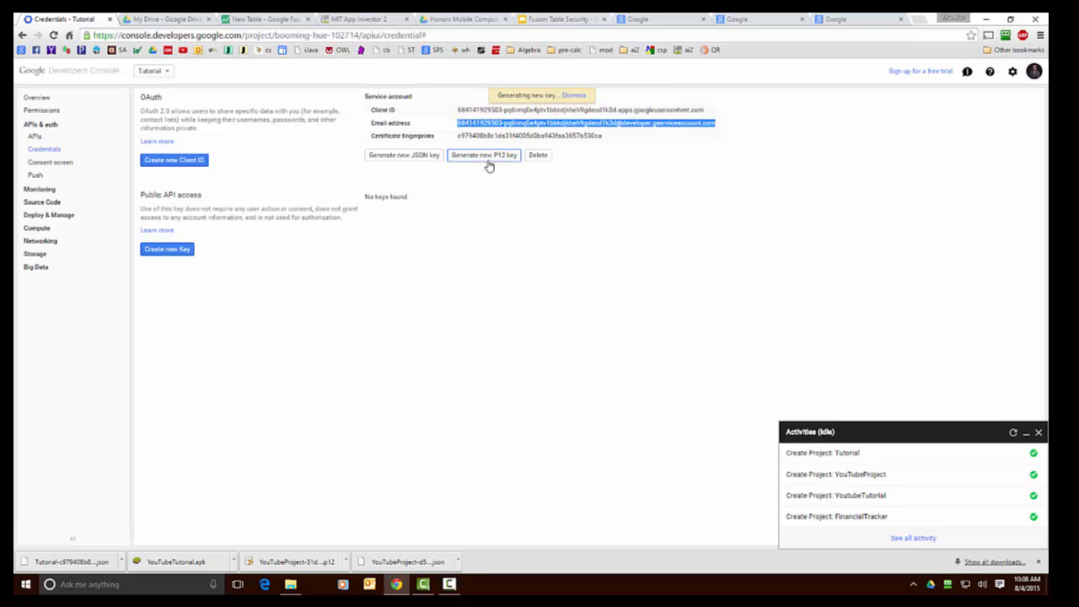
pyautogui.click(484, 155)
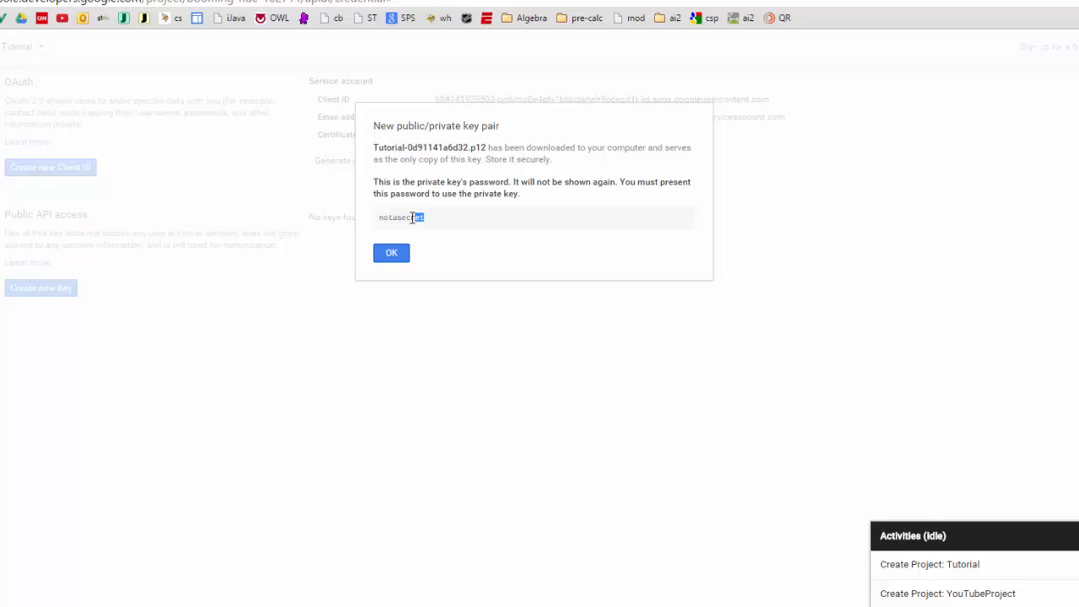
pyautogui.rightClick(402, 218)
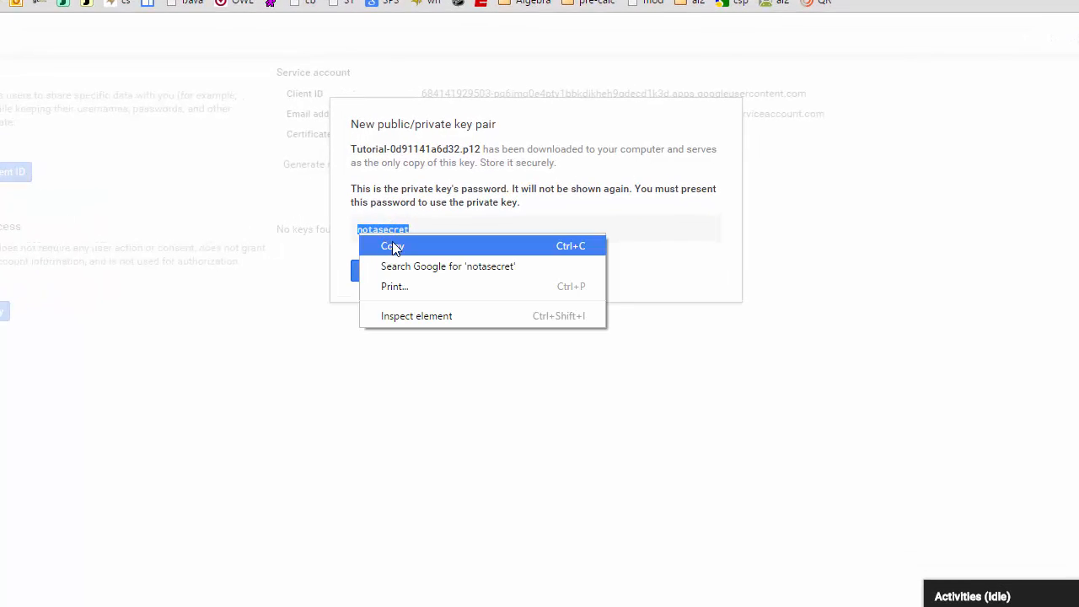
pyautogui.click(392, 245)
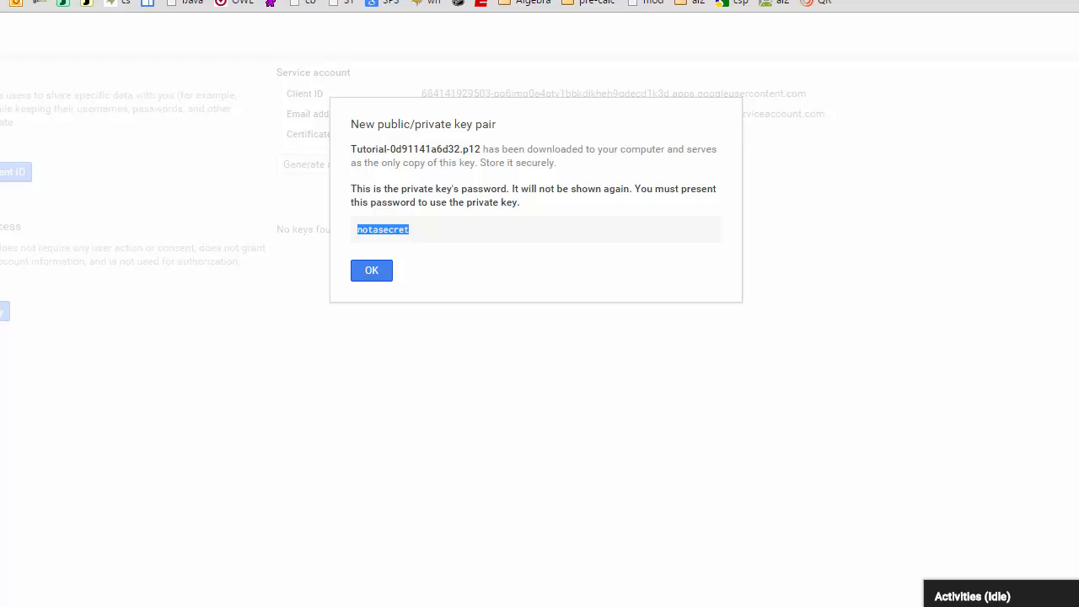
pyautogui.click(371, 270)
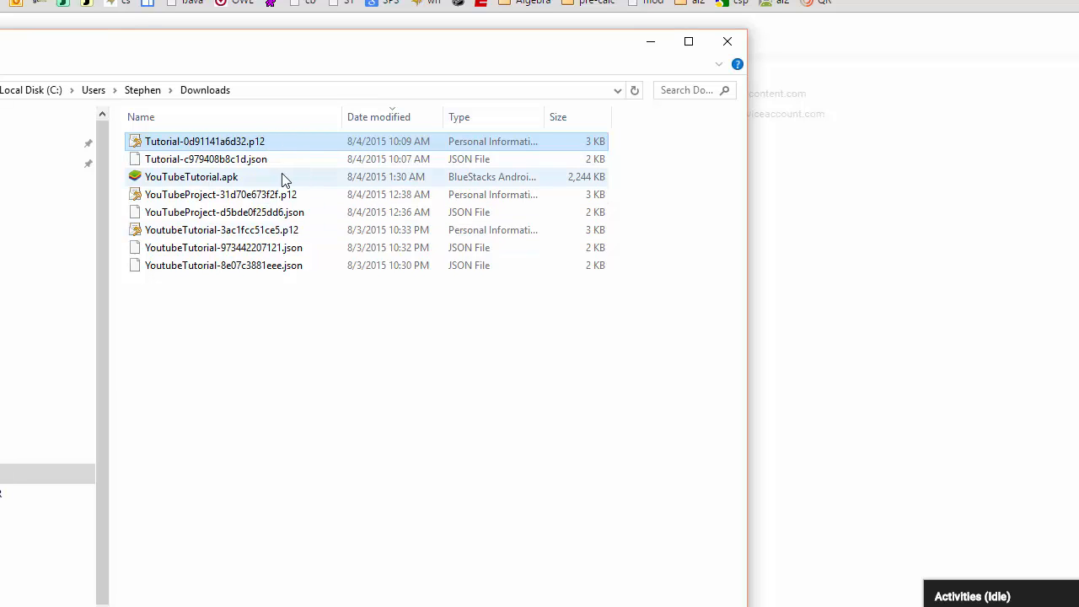
# Step: Import Tutorial-0d91141a6d32.p12 into the current user's certificate store using the copied password
pyautogui.click(688, 41)
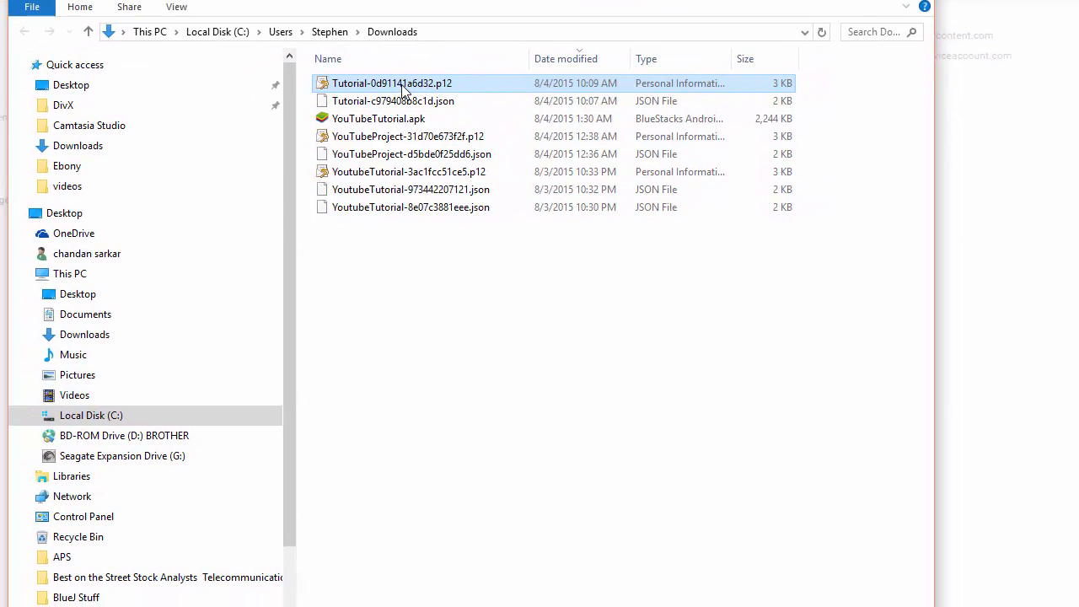
pyautogui.doubleClick(394, 83)
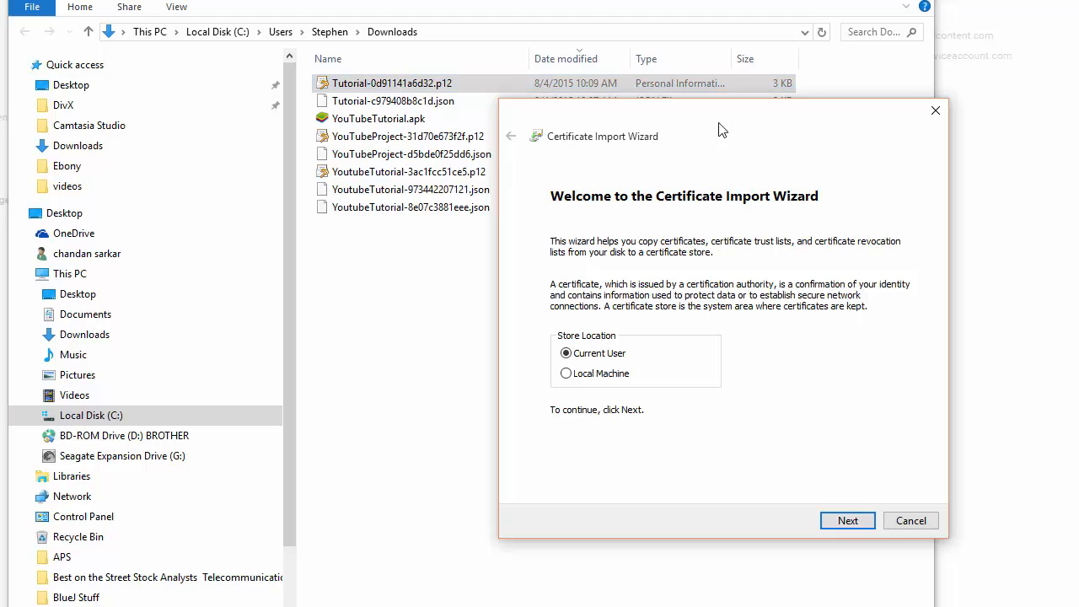
pyautogui.click(849, 520)
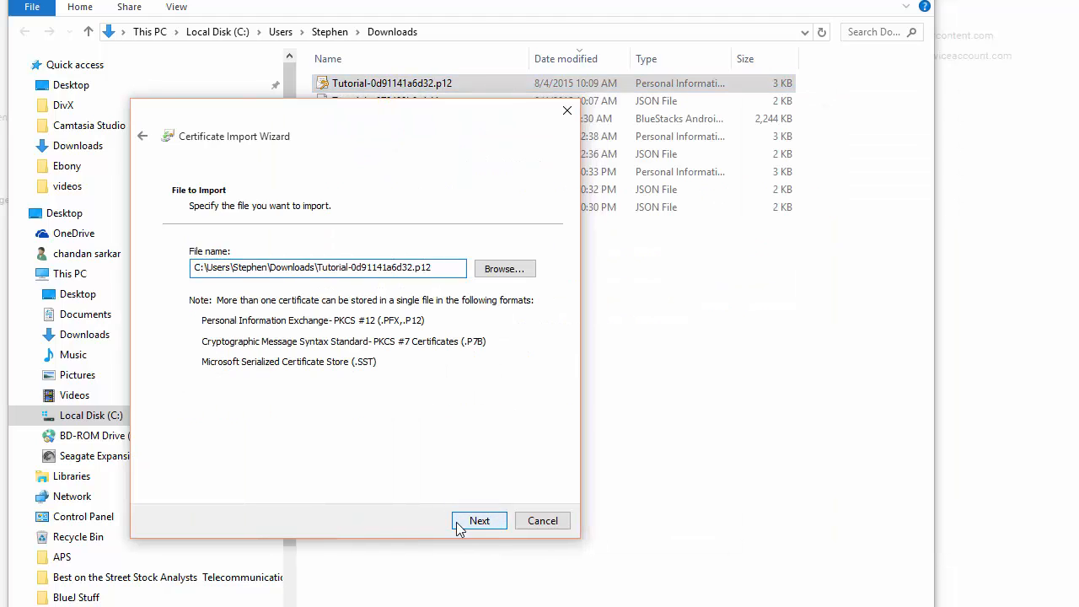
pyautogui.click(479, 520)
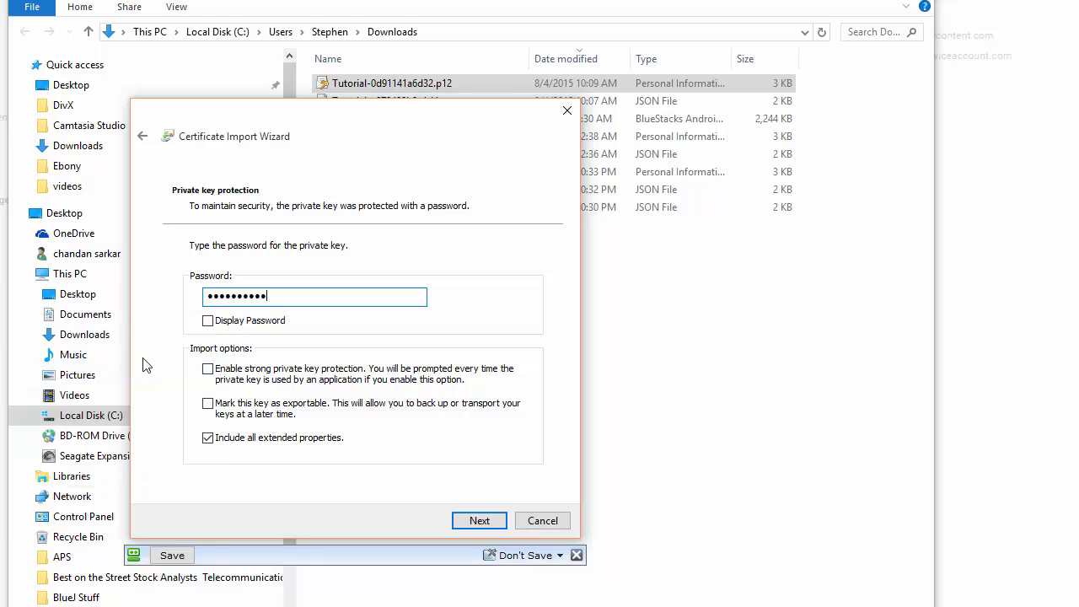
pyautogui.click(208, 321)
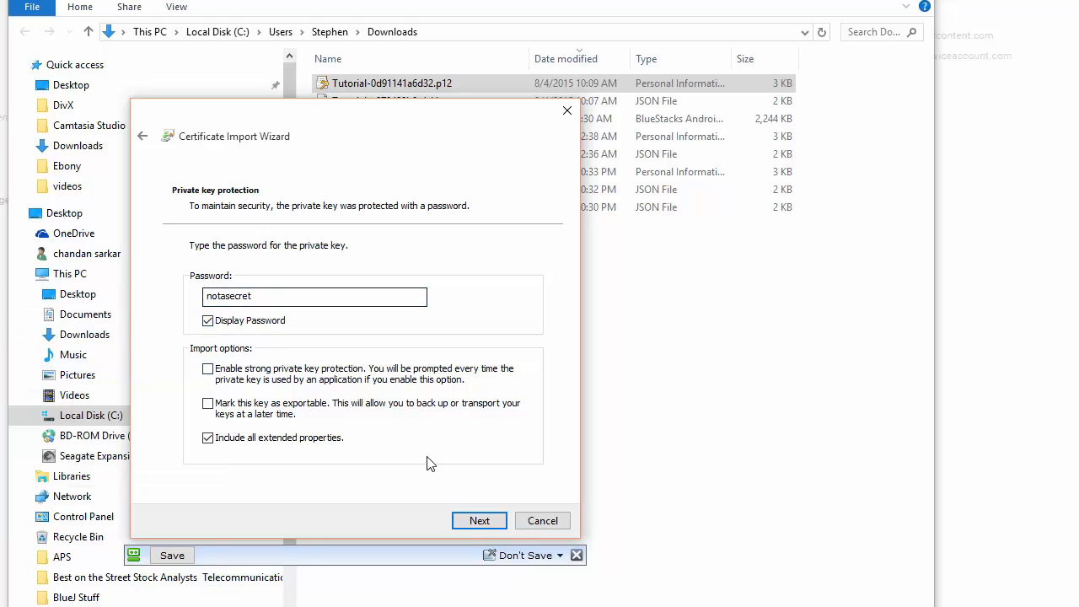
pyautogui.click(479, 520)
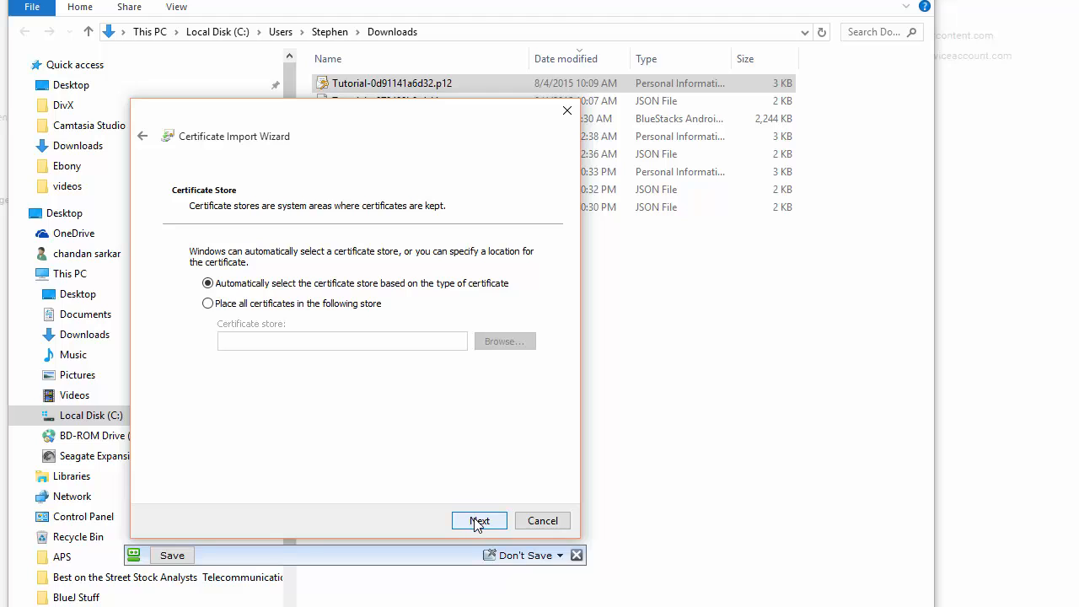
pyautogui.click(478, 521)
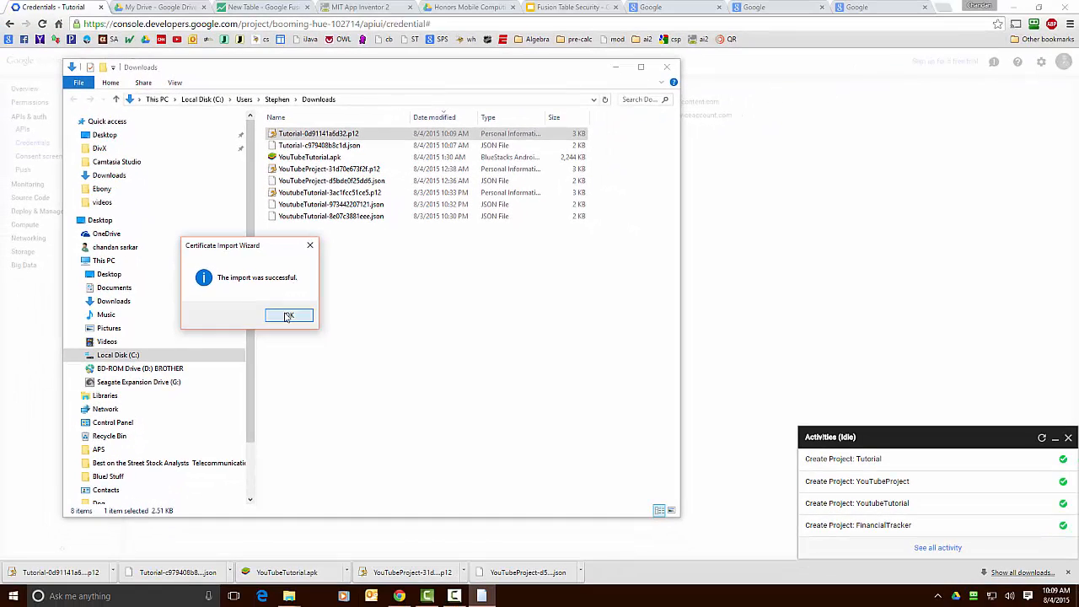
pyautogui.click(289, 315)
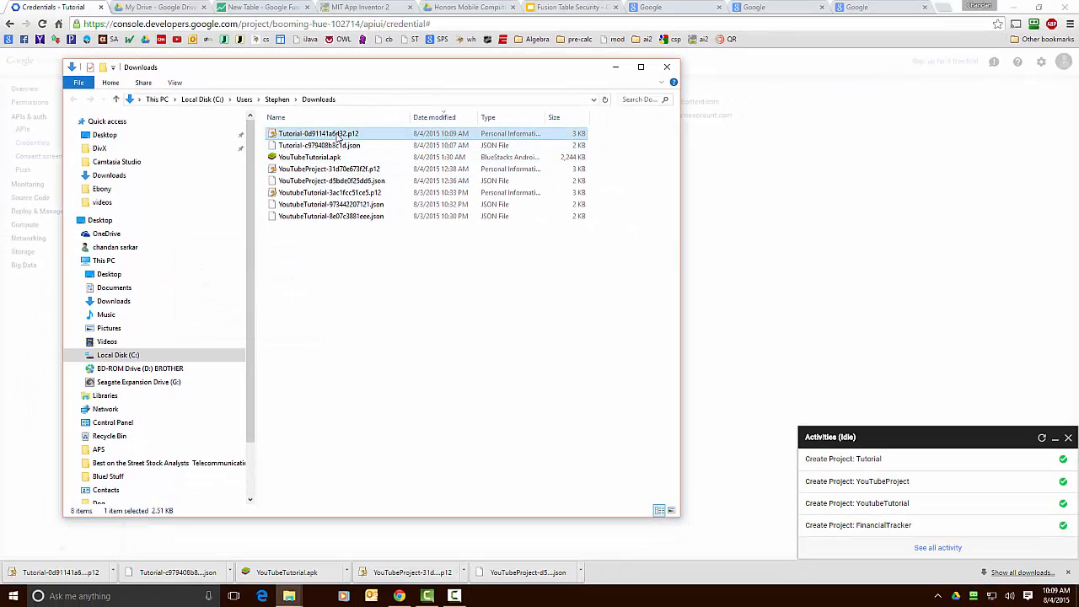
pyautogui.click(351, 7)
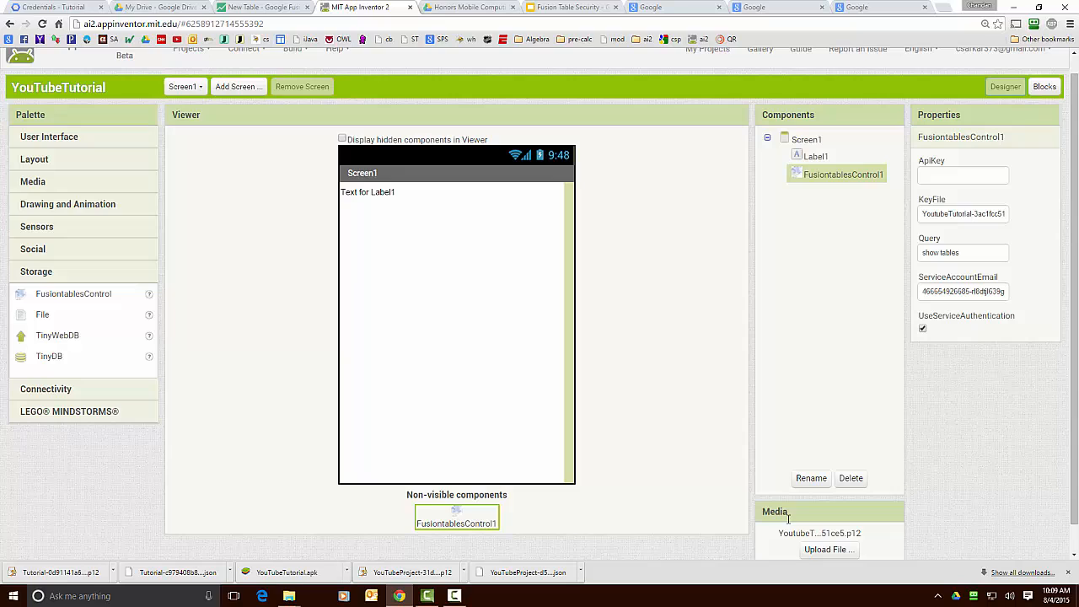
pyautogui.moveTo(804, 543)
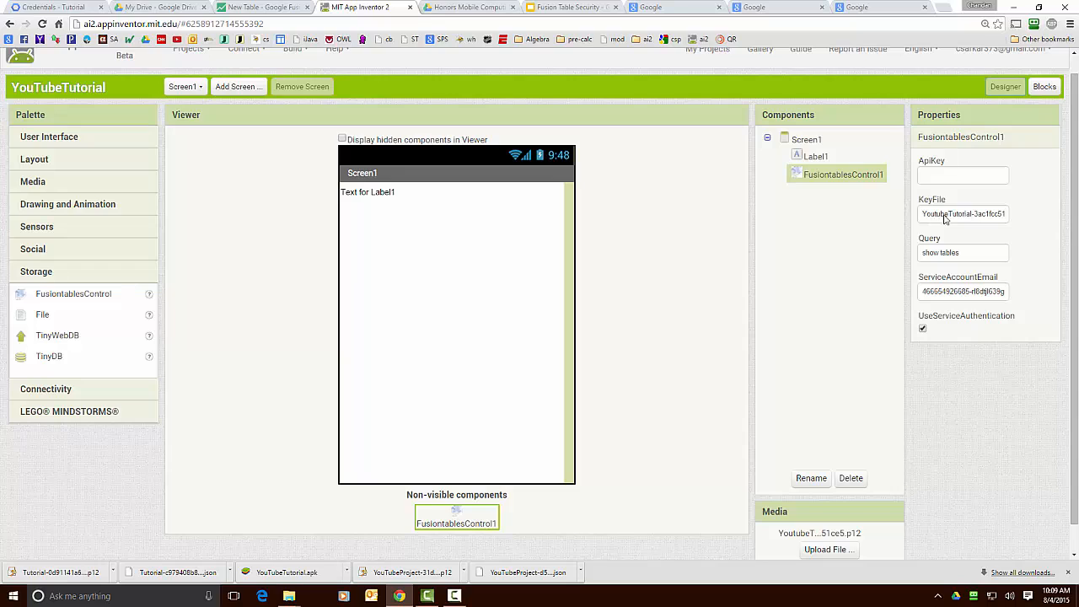
pyautogui.moveTo(952, 228)
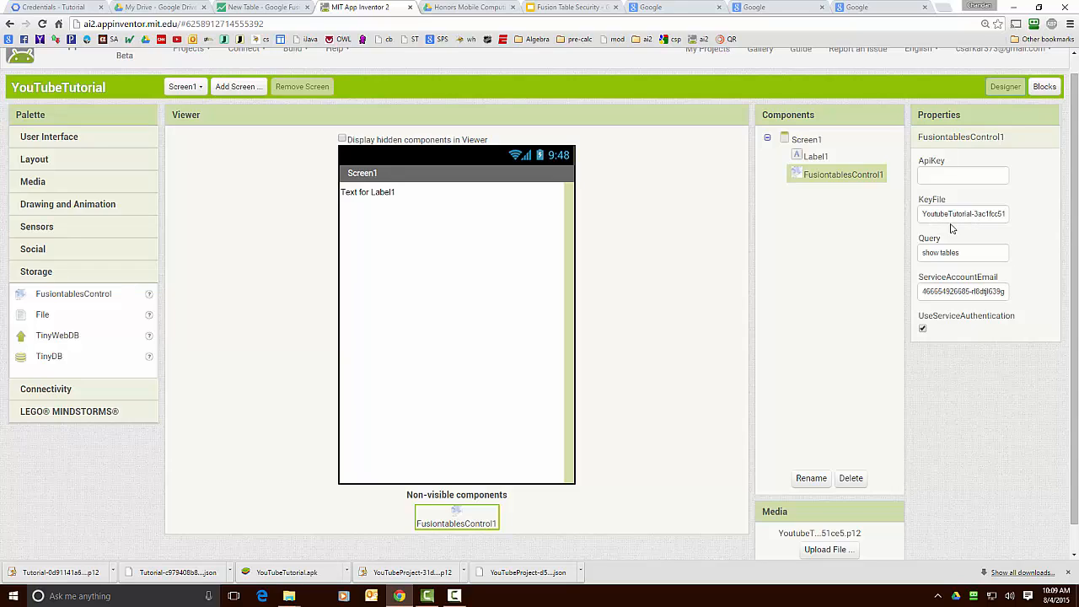
# Step: Inspect FusiontablesControl1's KeyFile, Query, ServiceAccountEmail and UseServiceAuthentication properties
pyautogui.click(963, 174)
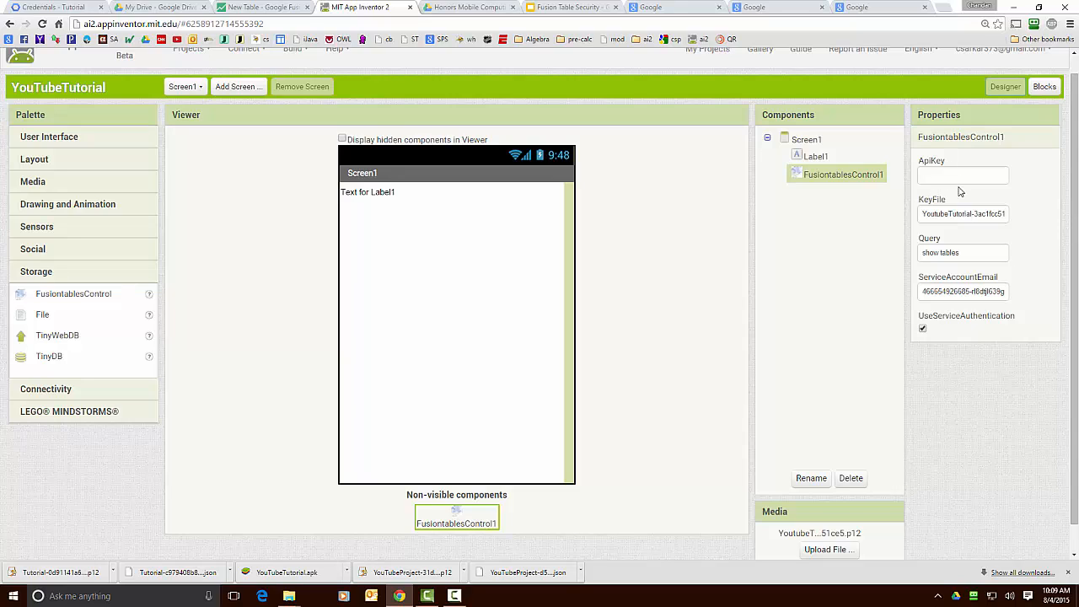
pyautogui.moveTo(894, 308)
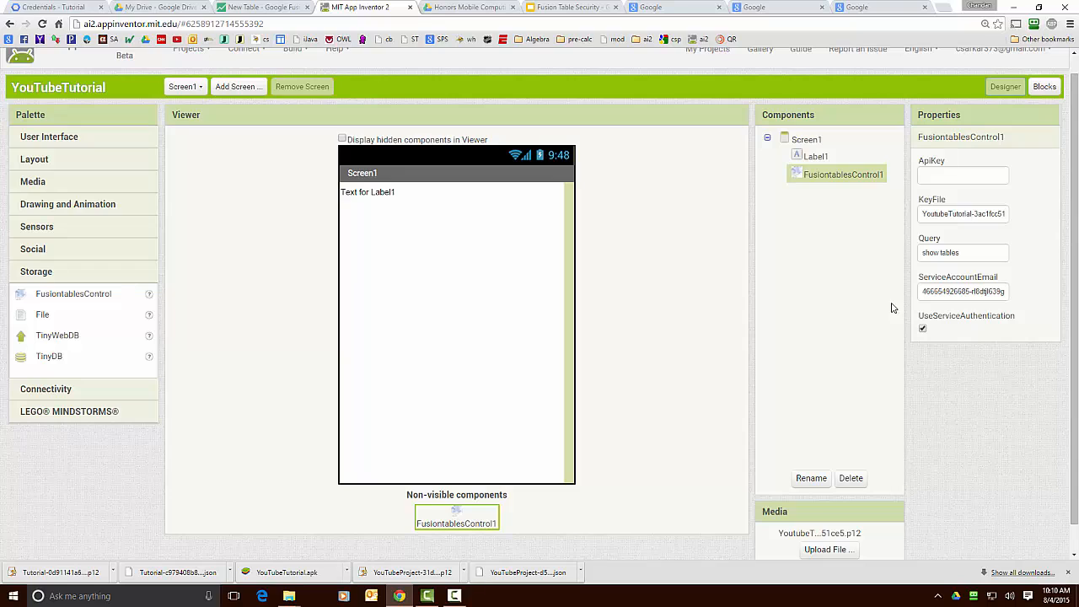
pyautogui.moveTo(393, 294)
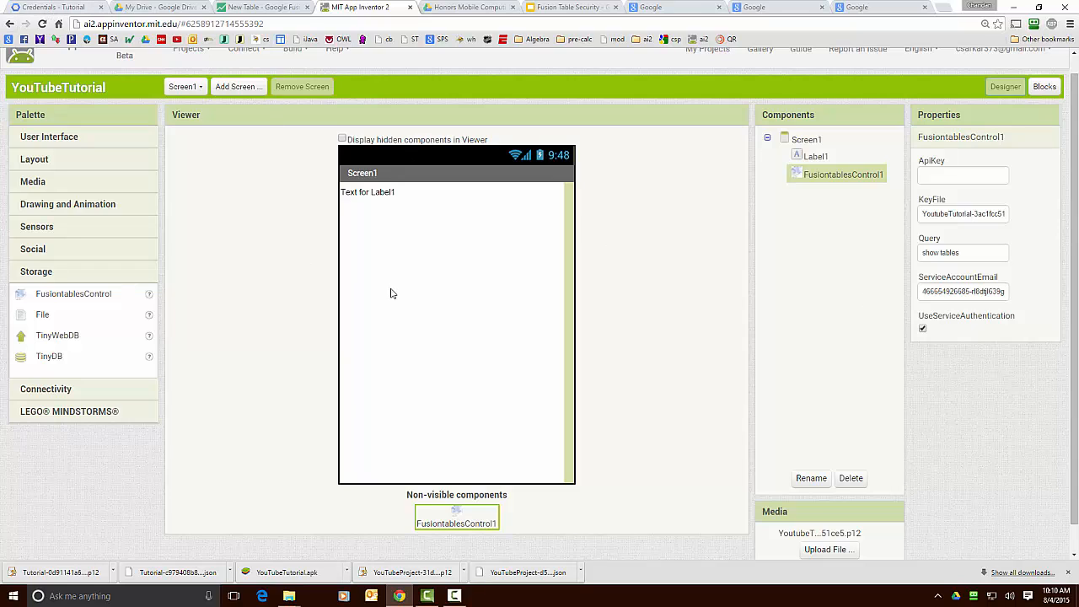
pyautogui.moveTo(697, 52)
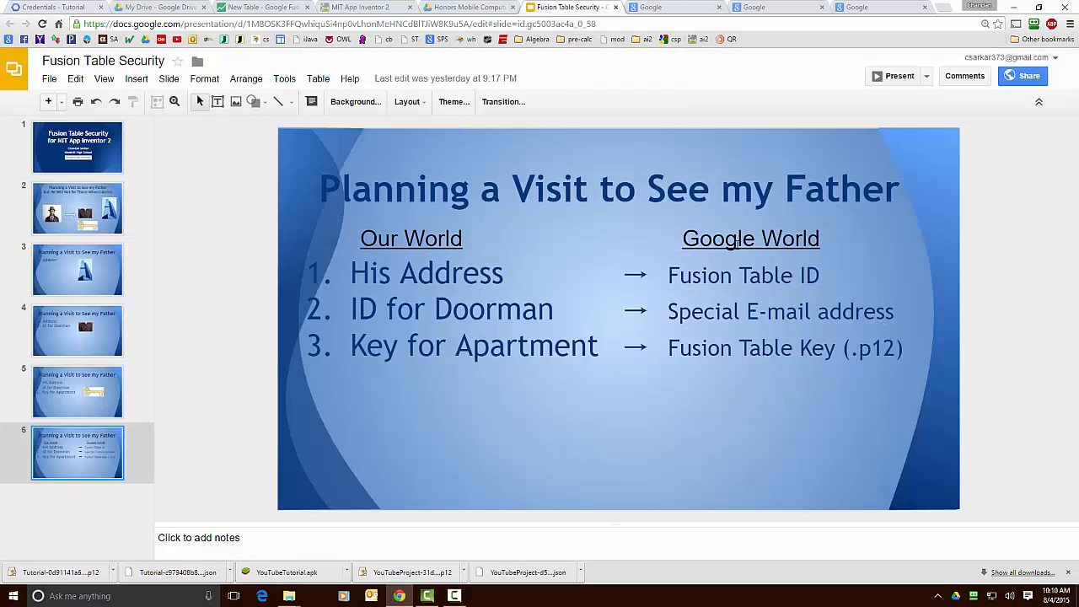
pyautogui.moveTo(668, 355)
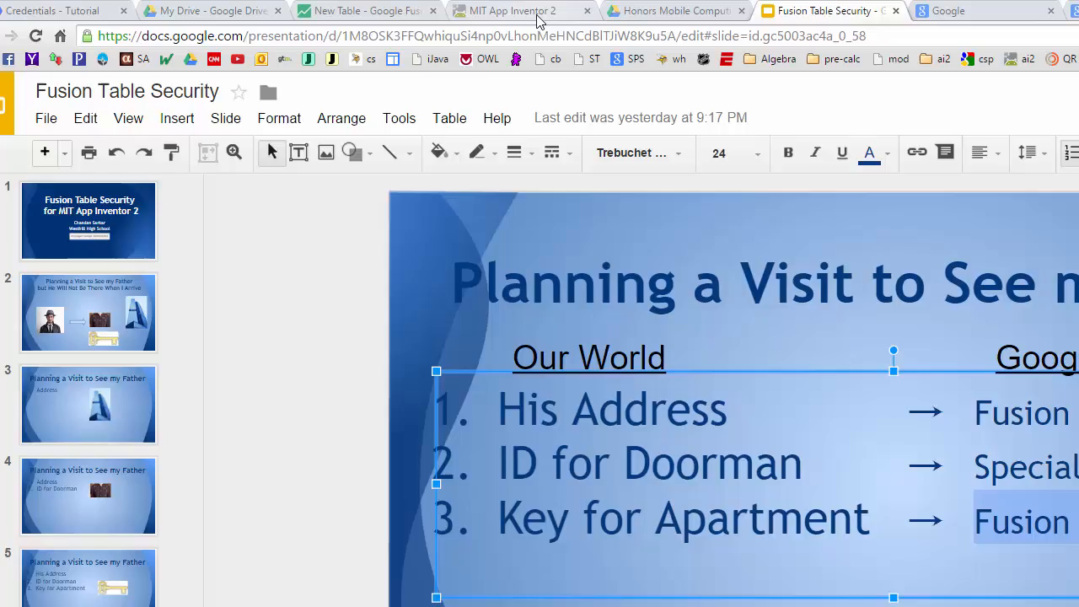
# Step: Return from the Fusion Table Security slide to the MIT App Inventor 2 tab
pyautogui.click(514, 11)
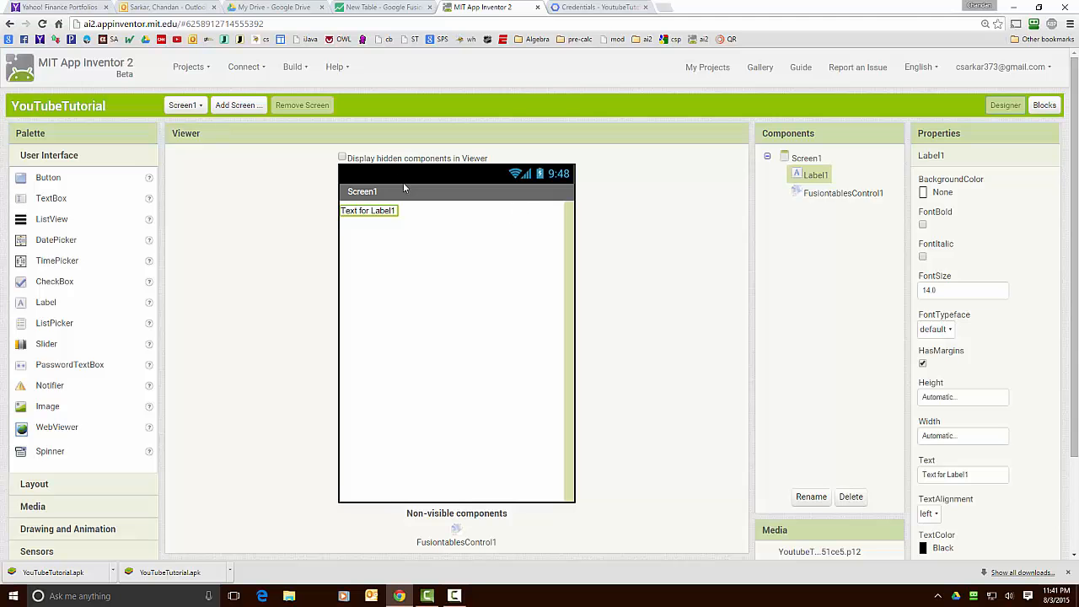
# Step: Minimize the Chrome window to reveal the Windows desktop
pyautogui.click(392, 12)
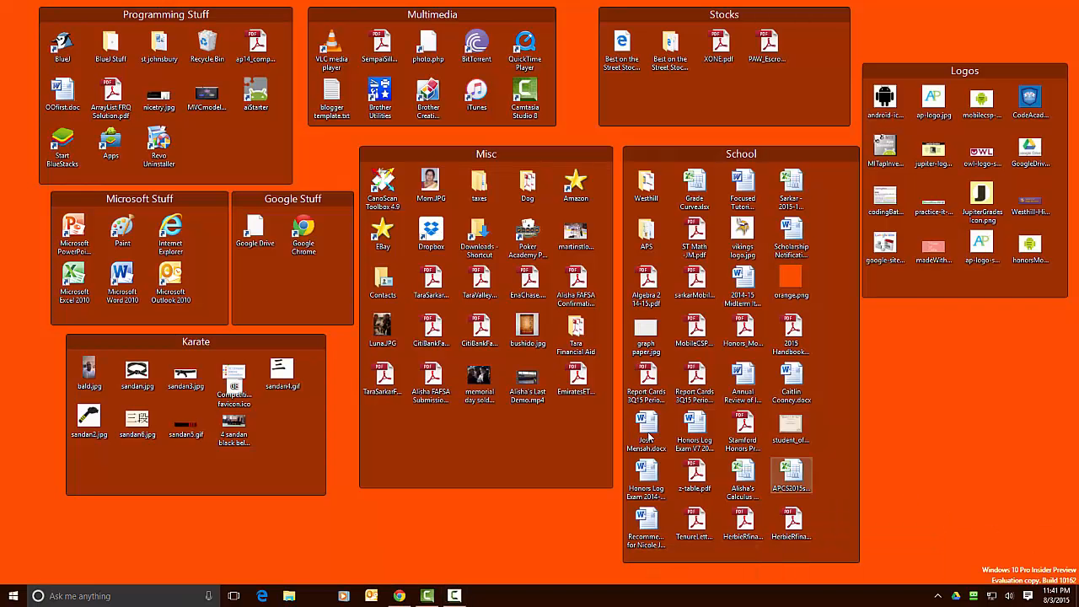
# Step: Launch BlueStacks App Player from the desktop Start BlueStacks icon
pyautogui.click(62, 143)
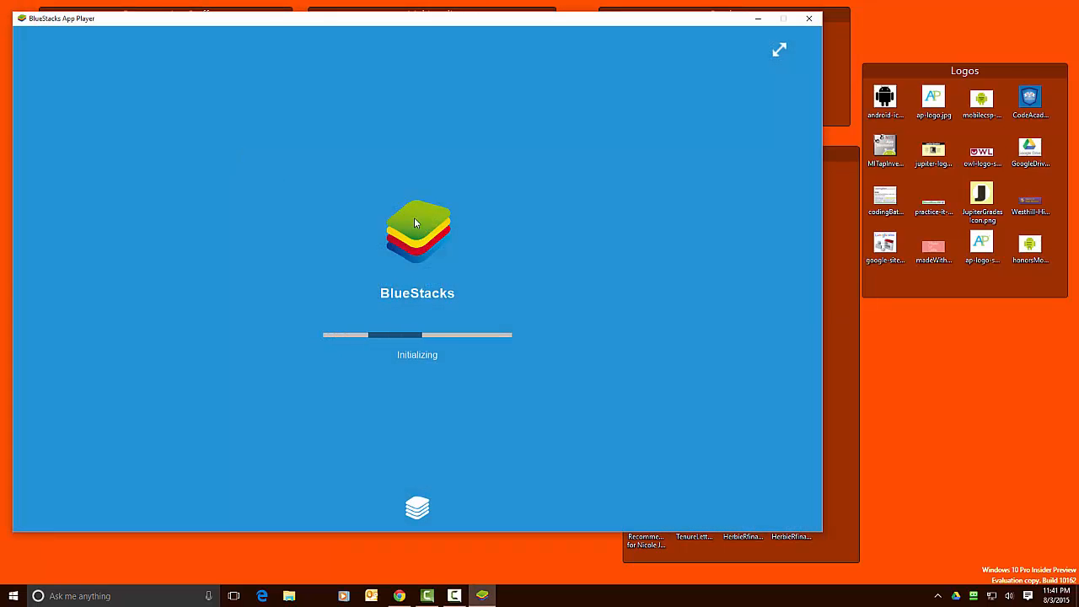
pyautogui.moveTo(597, 271)
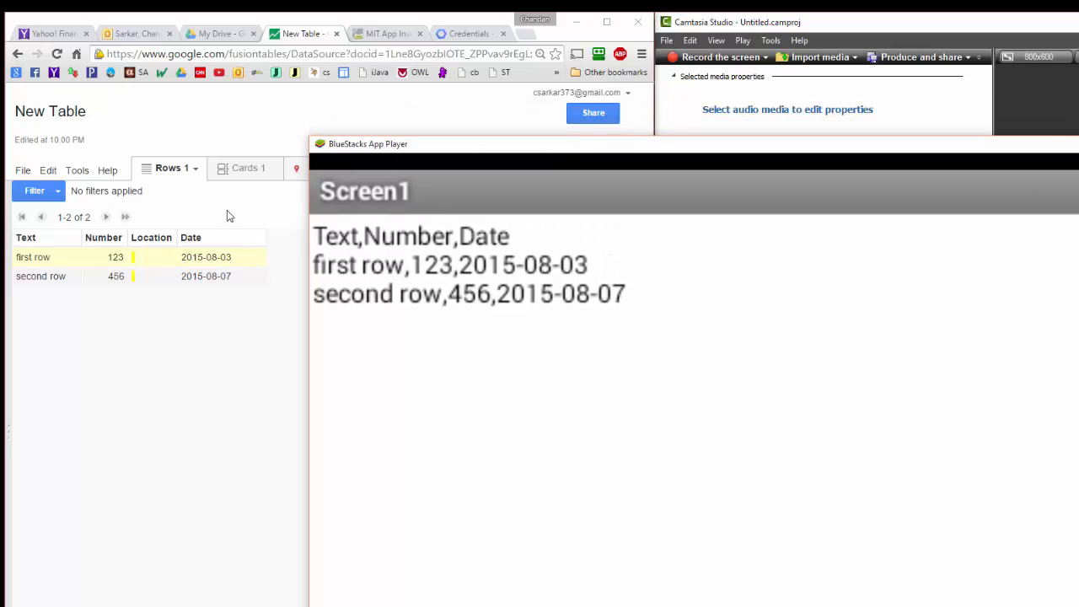
pyautogui.moveTo(475, 303)
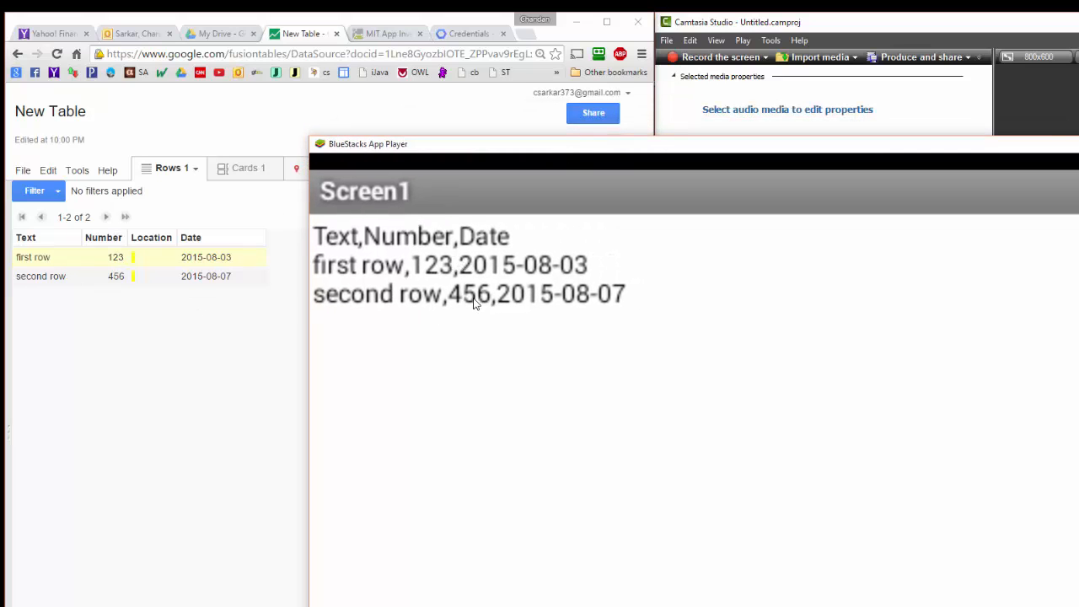